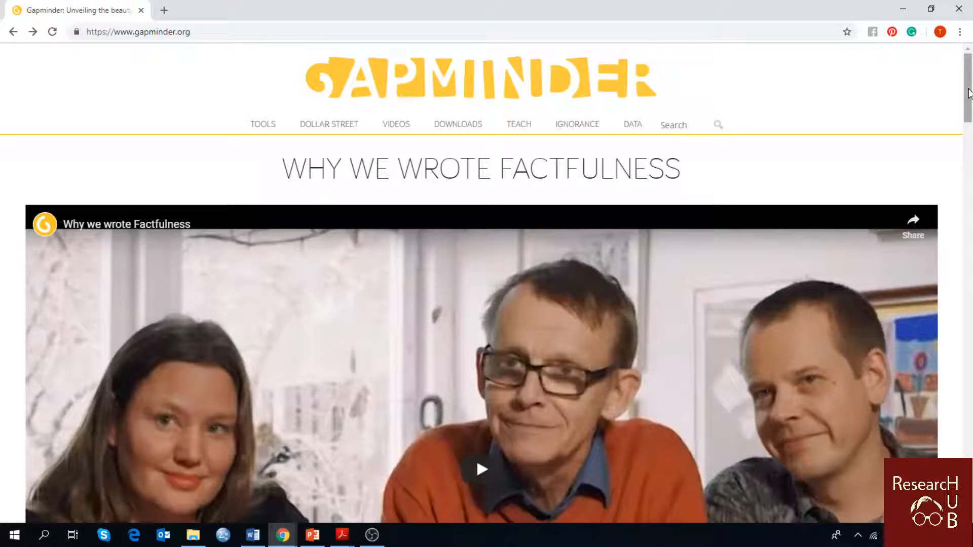
mouse_move(816, 97)
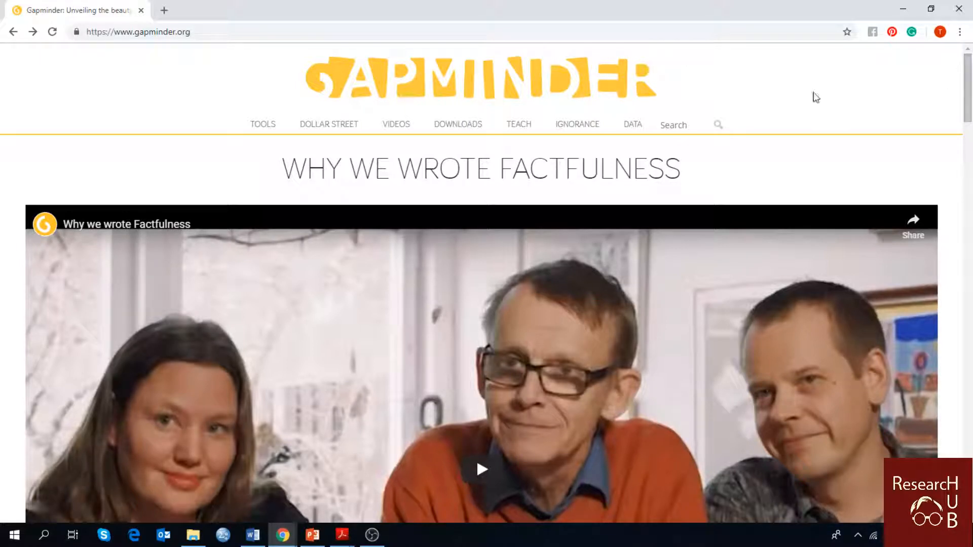
Open gapminder.org's Data page and scroll down to the list of Gapminder Tools indicators
left_click(632, 124)
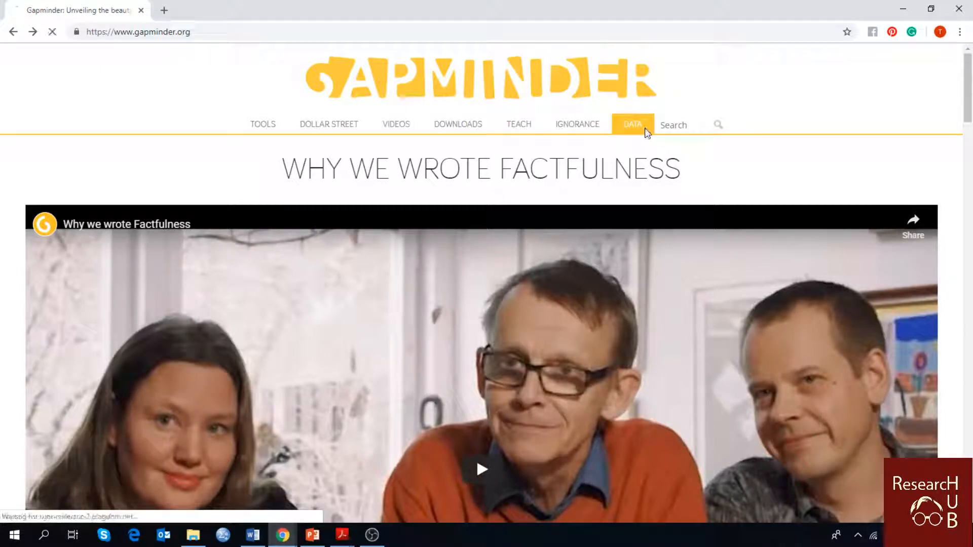
left_click(632, 123)
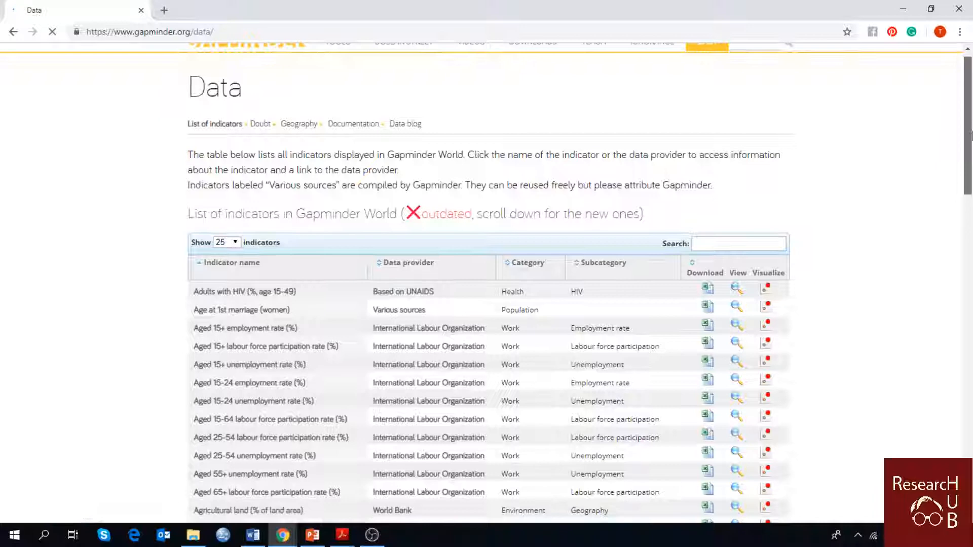
scroll("down", 3)
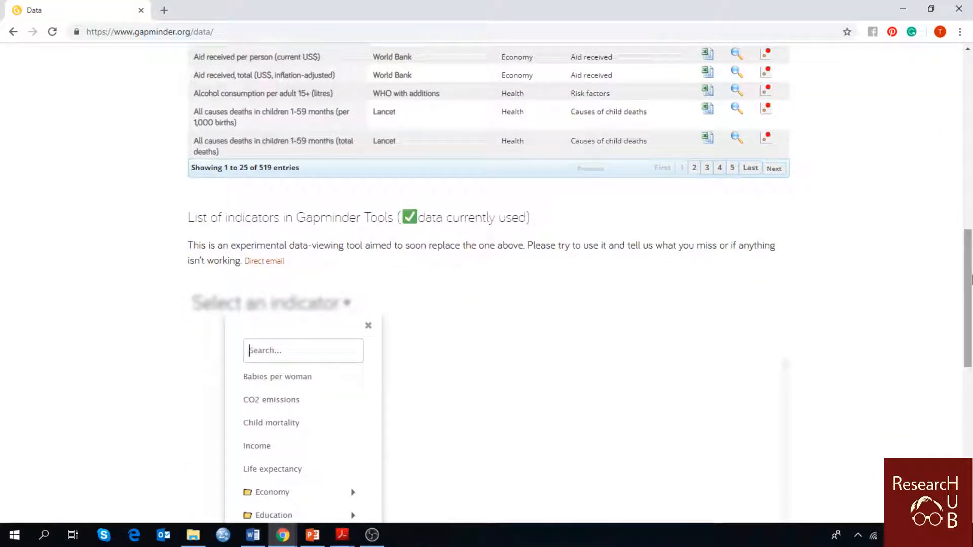
scroll("down", 3)
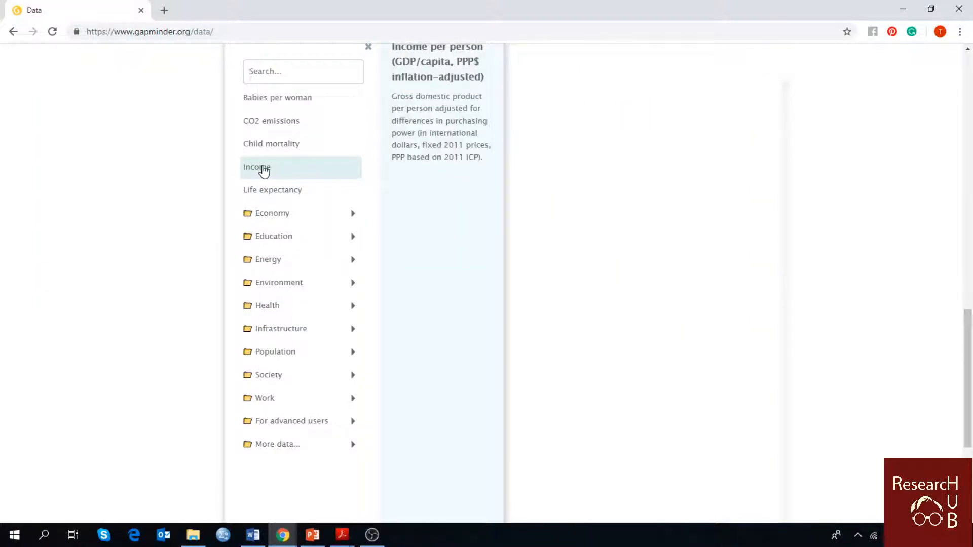
mouse_move(281, 170)
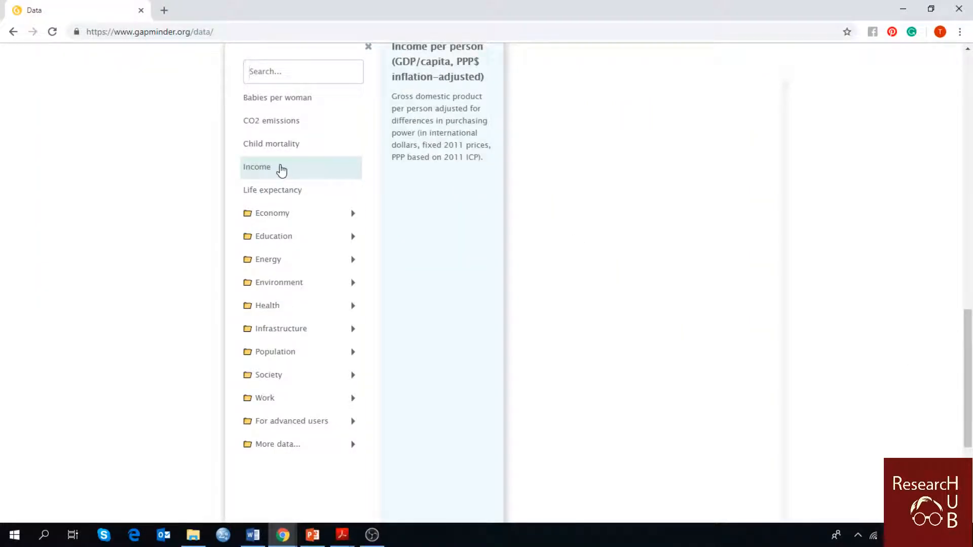
Choose Income per person to open the Trends line chart, then scroll to the chart thumbnails
left_click(256, 166)
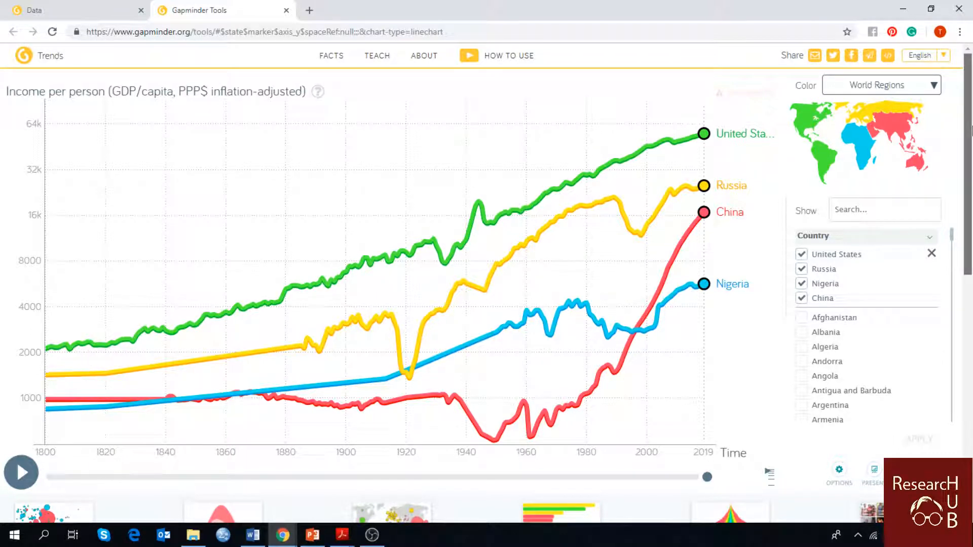
scroll("down", 3)
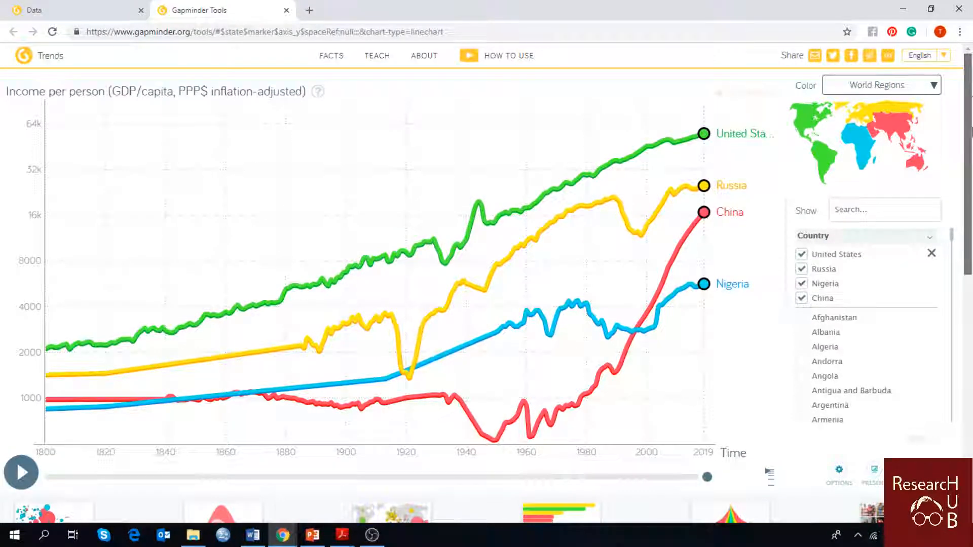
scroll("down", 3)
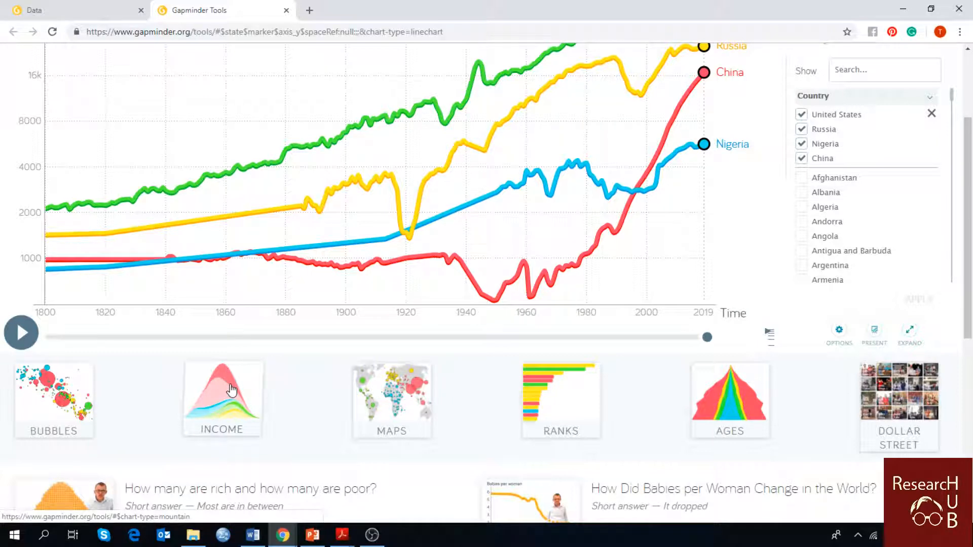
Open the Income mountain chart for 2015 and explore its income levels and regions
left_click(222, 399)
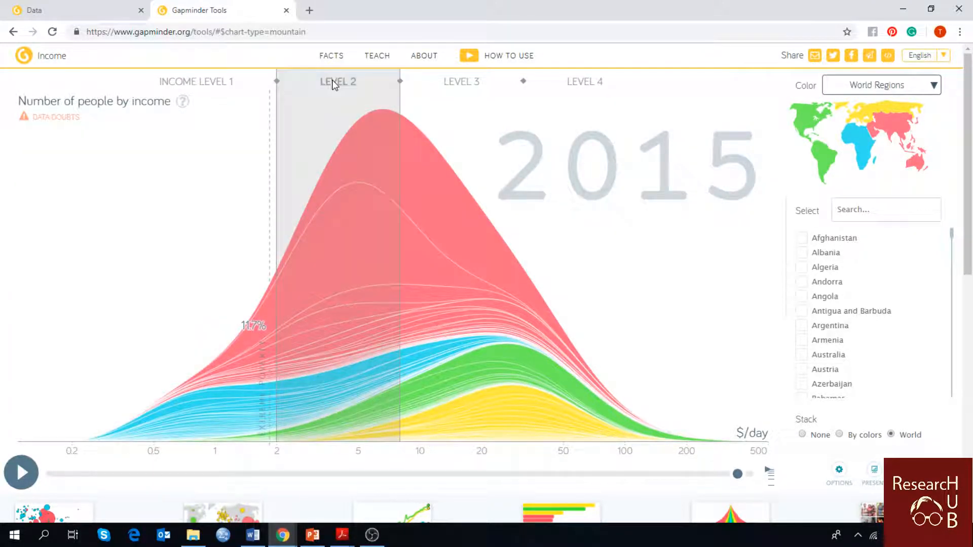
left_click(584, 81)
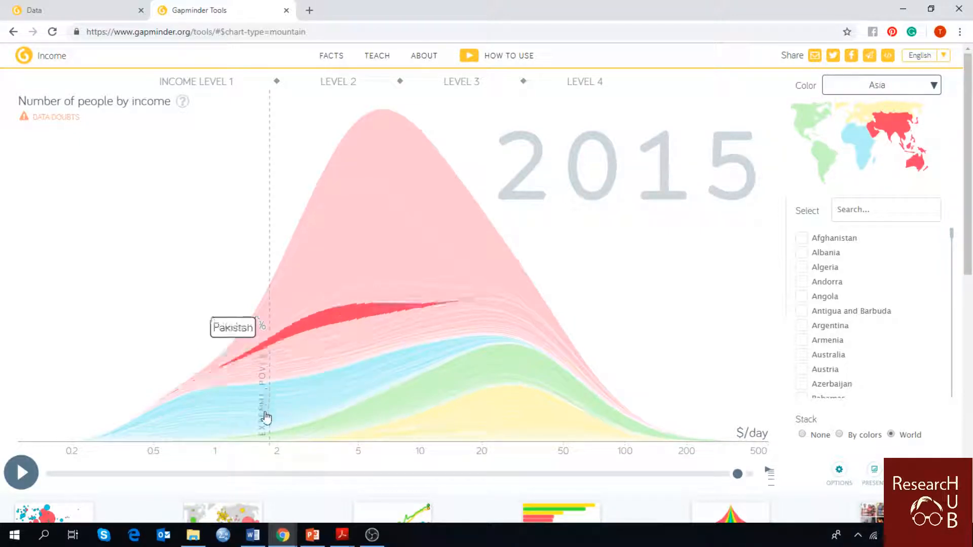
left_click(877, 85)
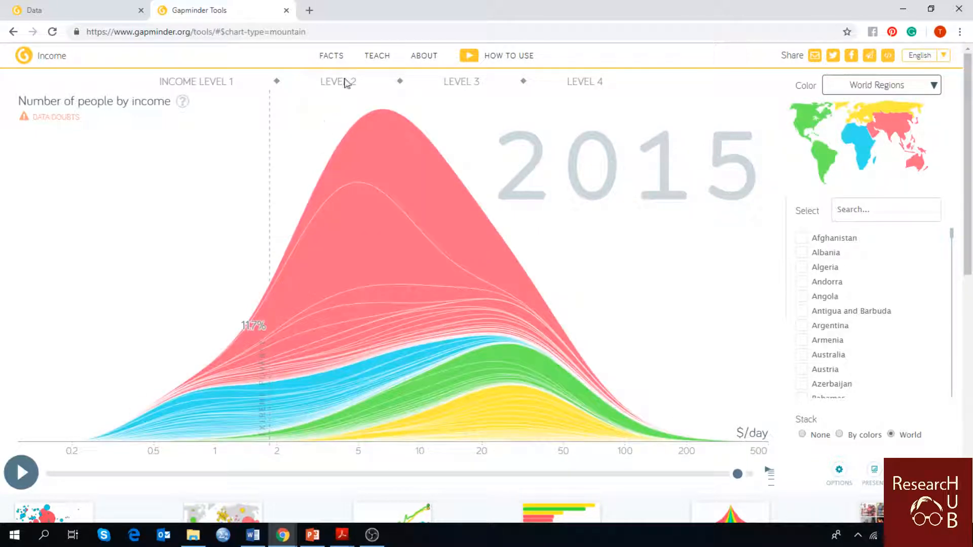
left_click(338, 82)
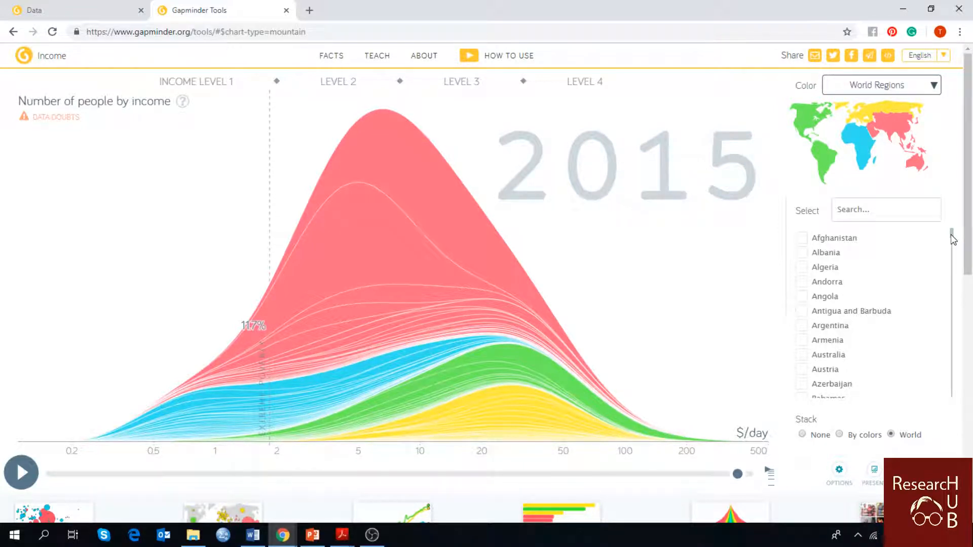
mouse_move(164, 251)
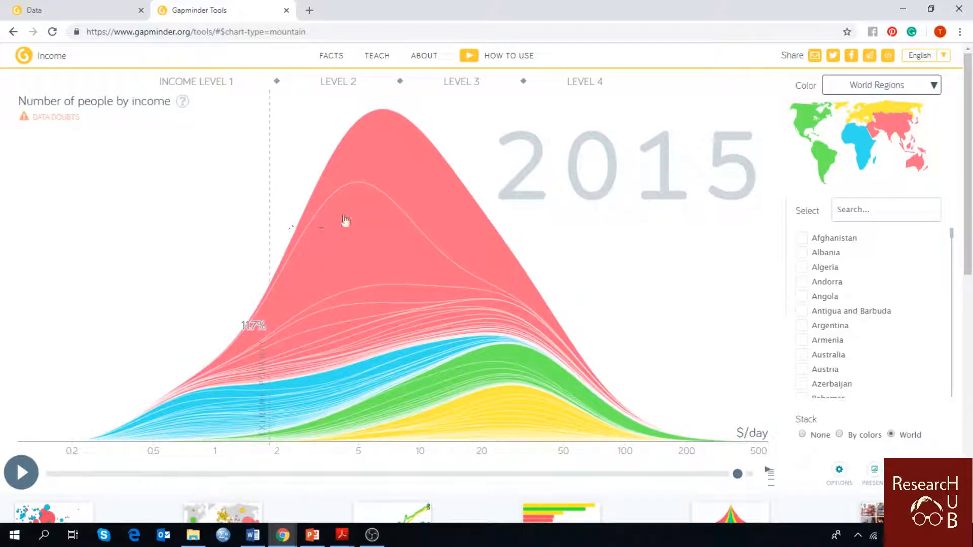
mouse_move(527, 234)
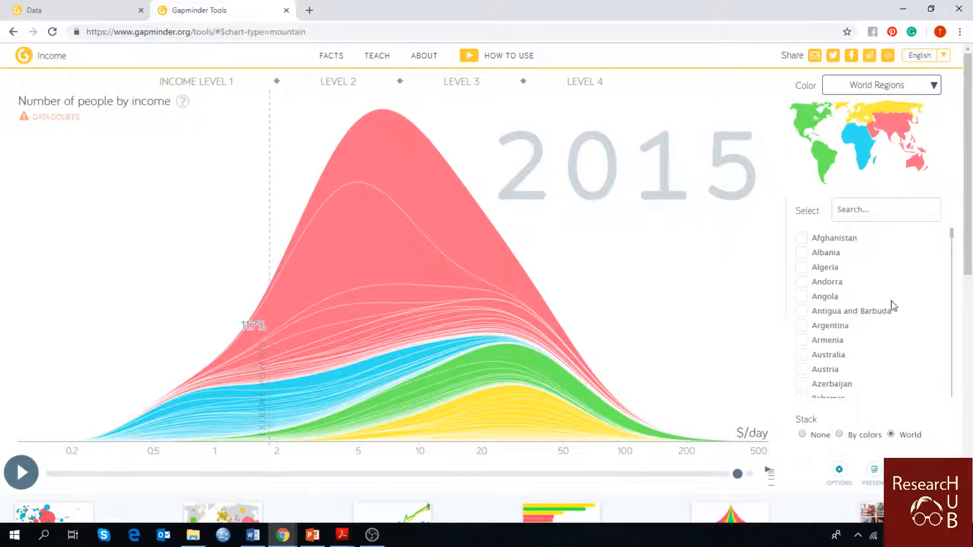
scroll("down", 3)
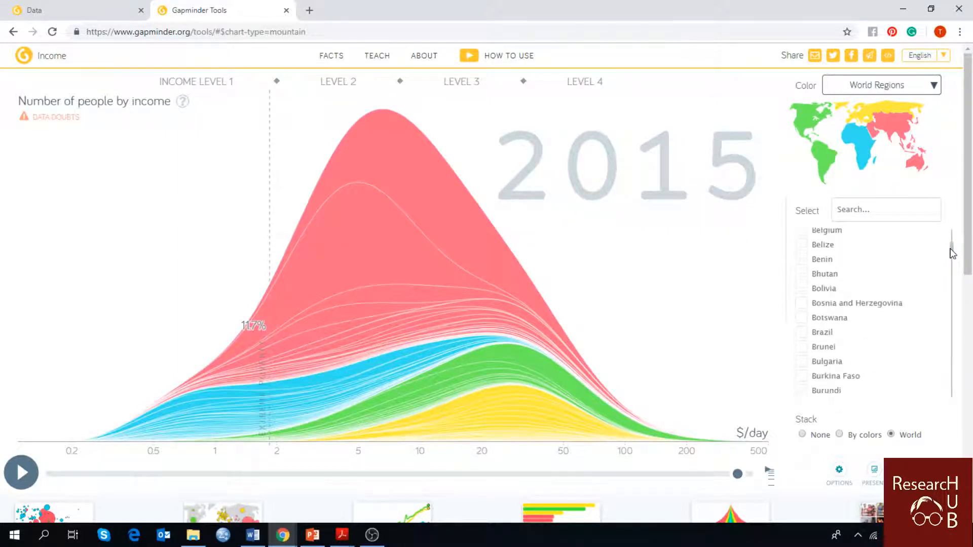
scroll("down", 3)
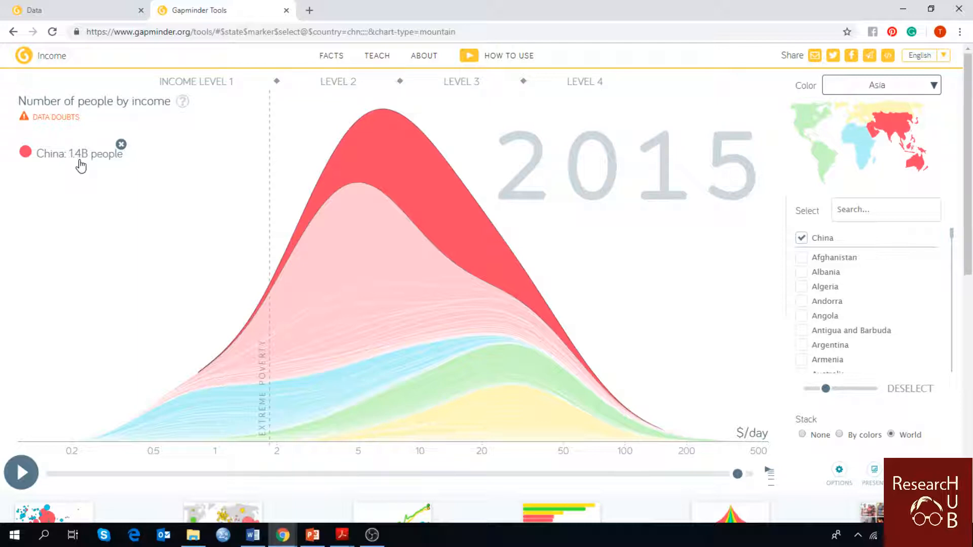
mouse_move(265, 295)
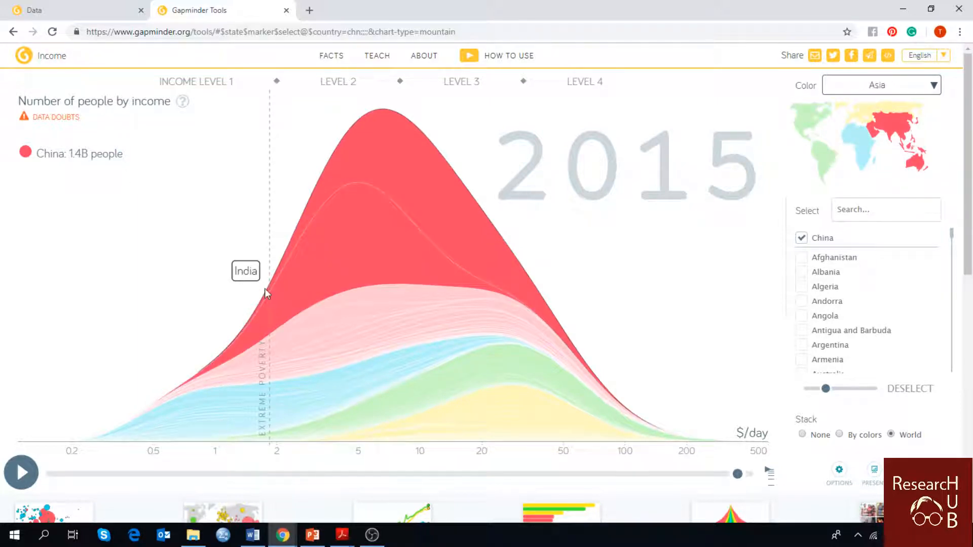
left_click(880, 85)
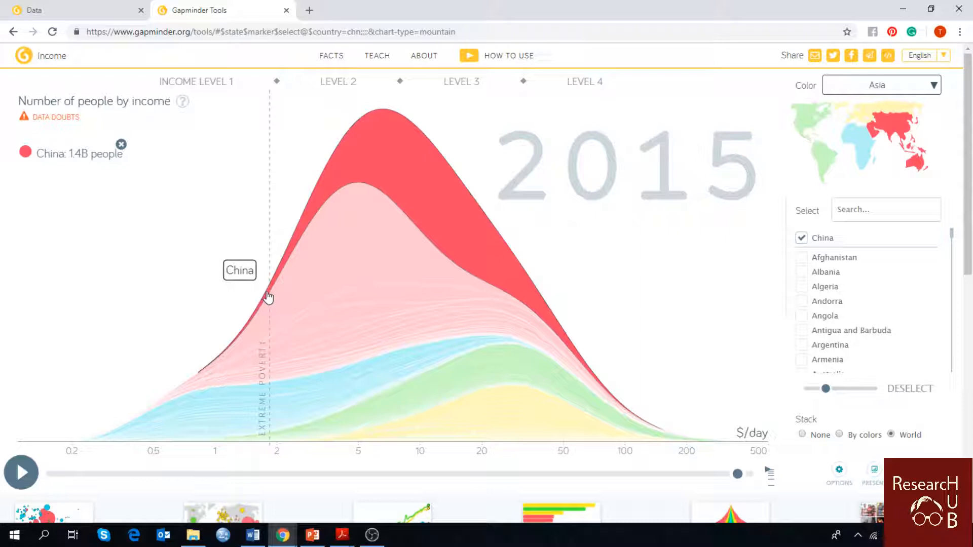
mouse_move(335, 164)
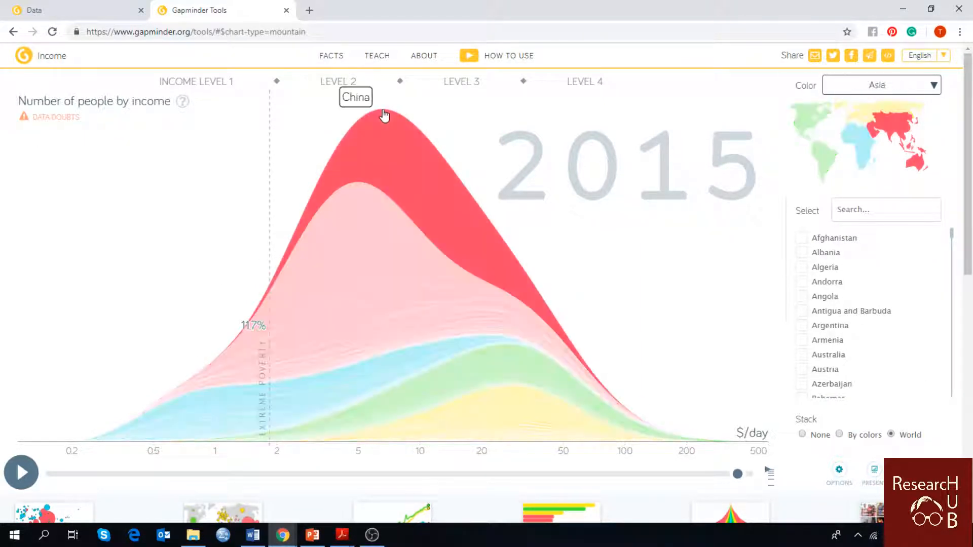
mouse_move(413, 137)
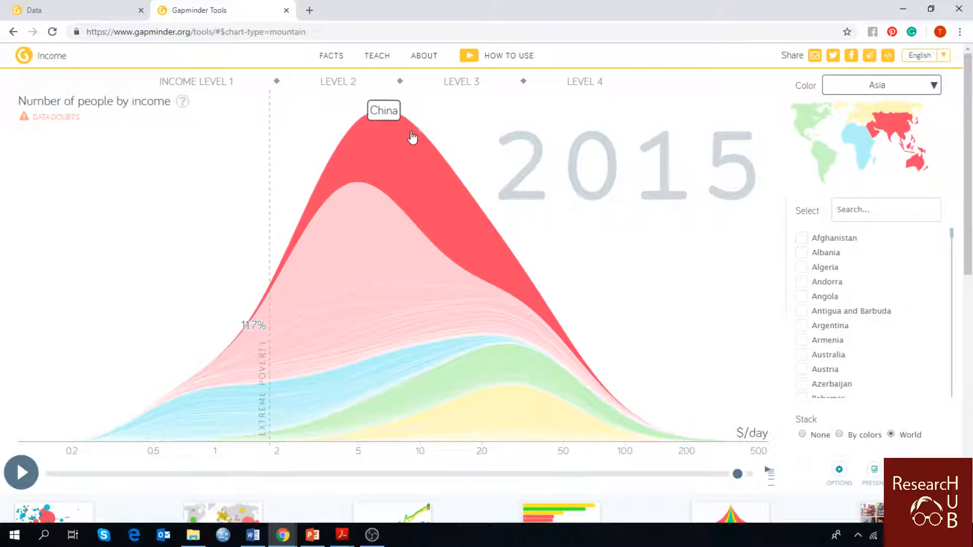
mouse_move(500, 284)
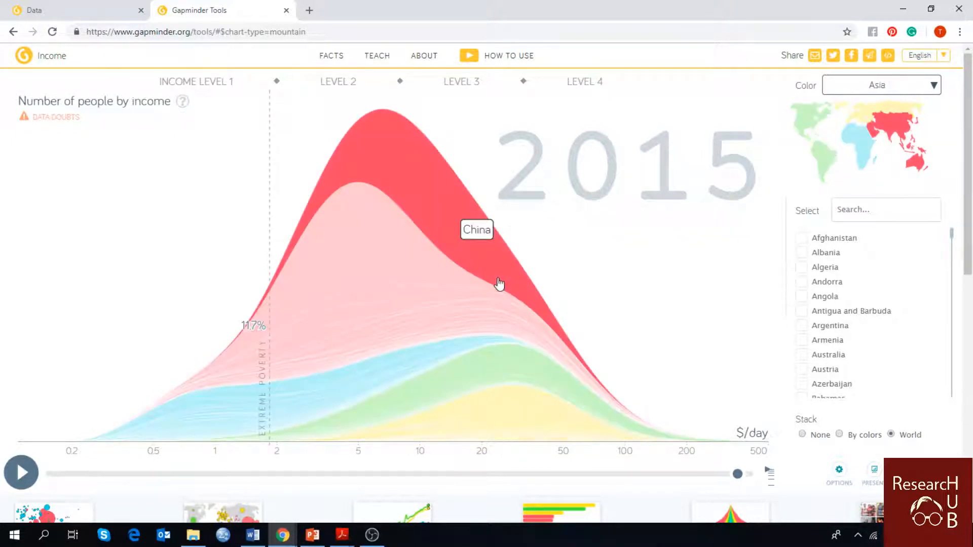
mouse_move(545, 309)
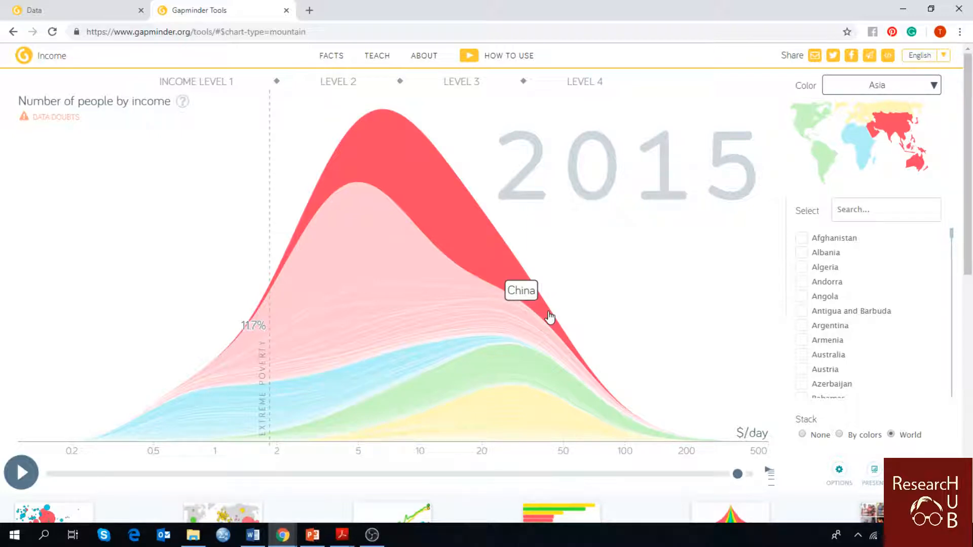
left_click(881, 85)
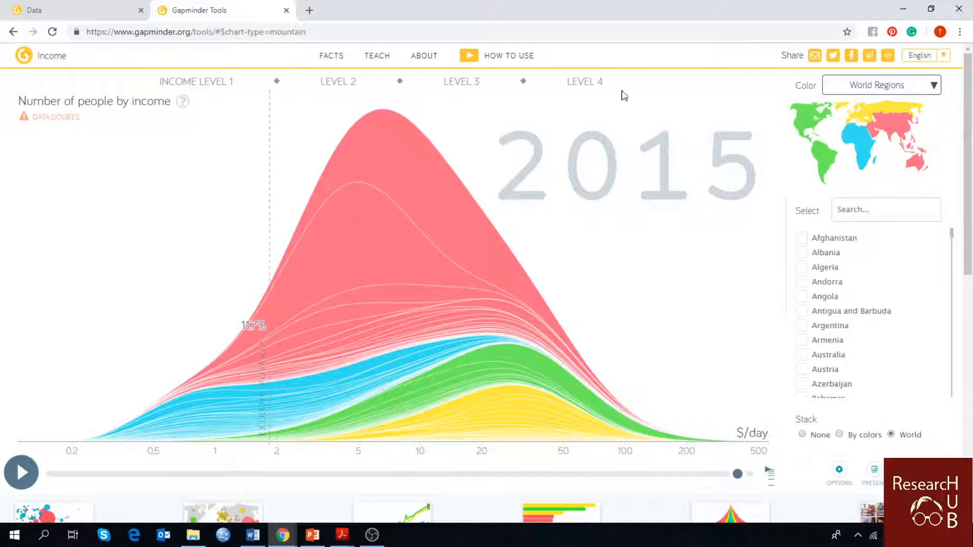
Highlight Australia on the income mountain, then remove it from the selection
left_click(881, 85)
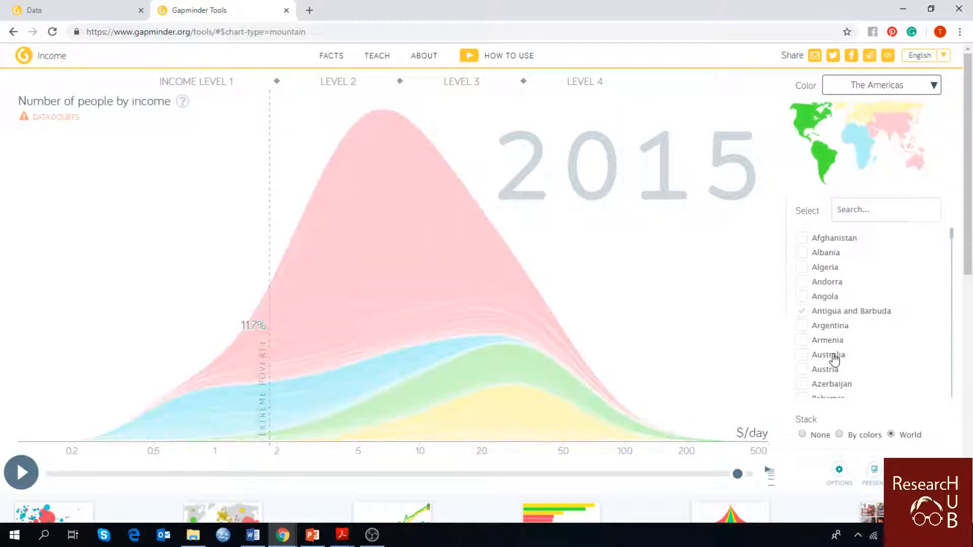
left_click(828, 354)
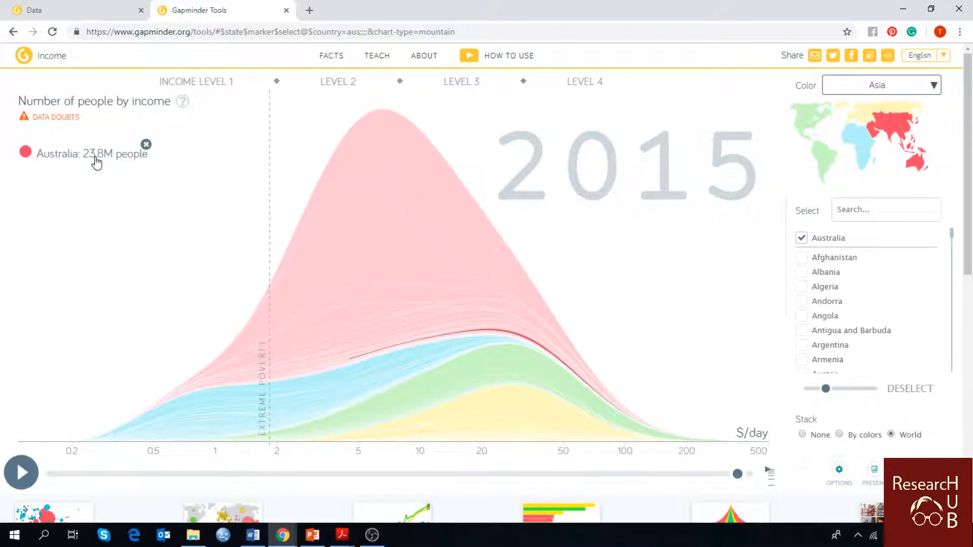
mouse_move(371, 359)
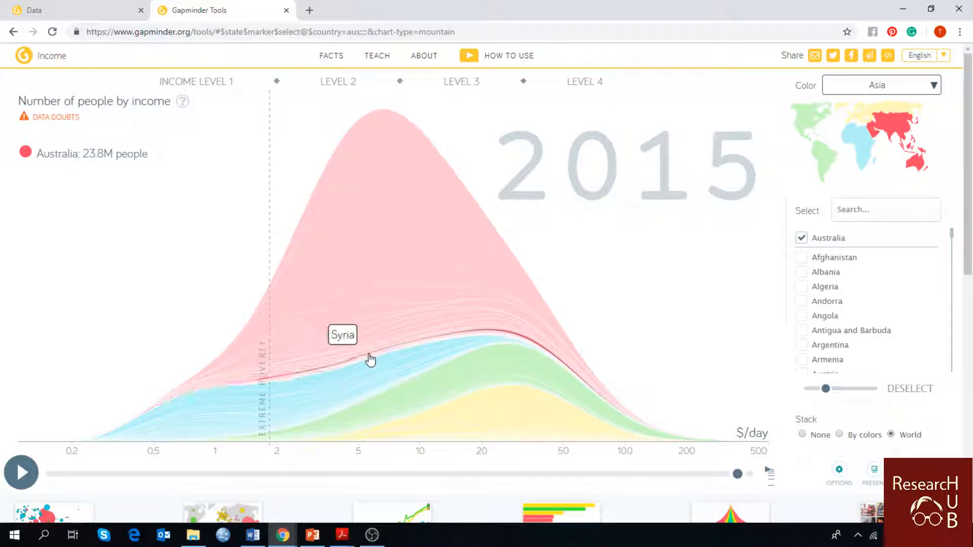
mouse_move(525, 341)
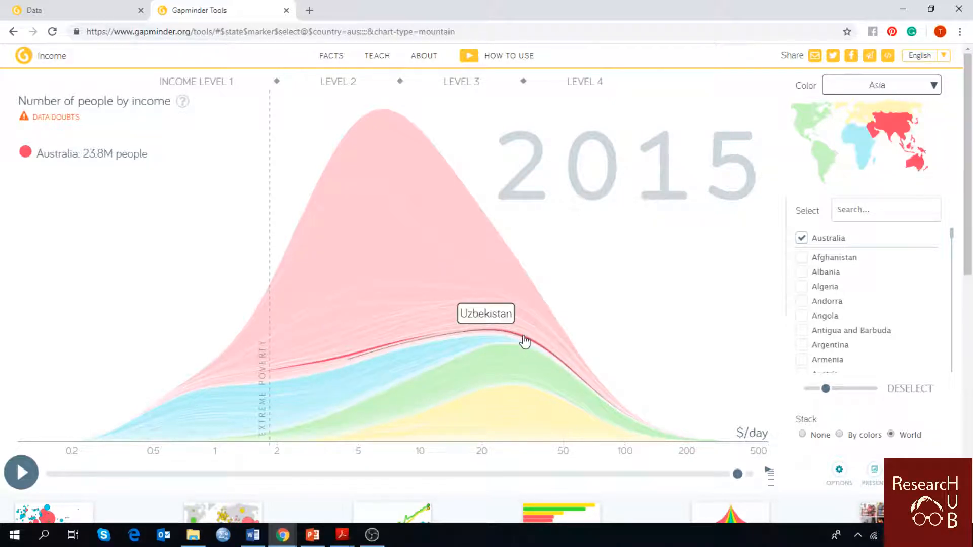
left_click(881, 85)
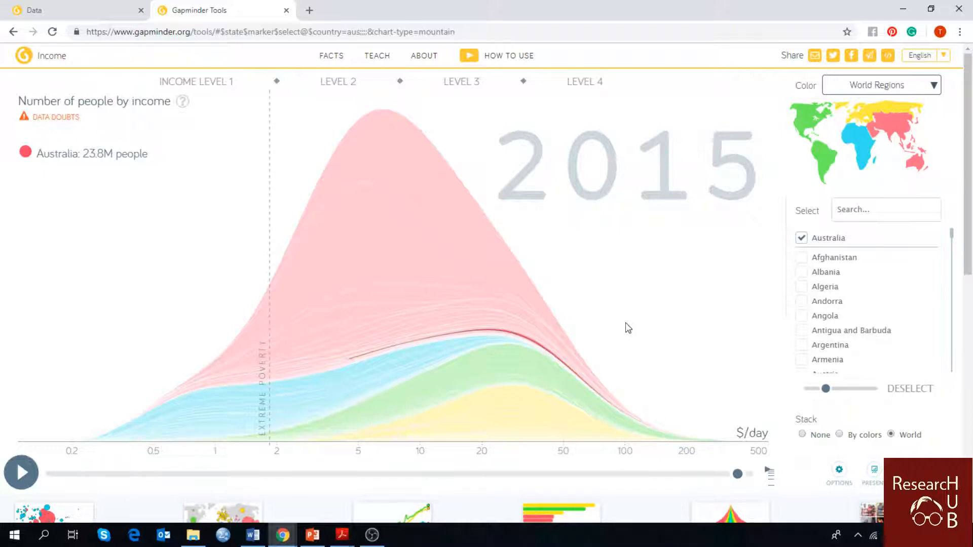
mouse_move(617, 341)
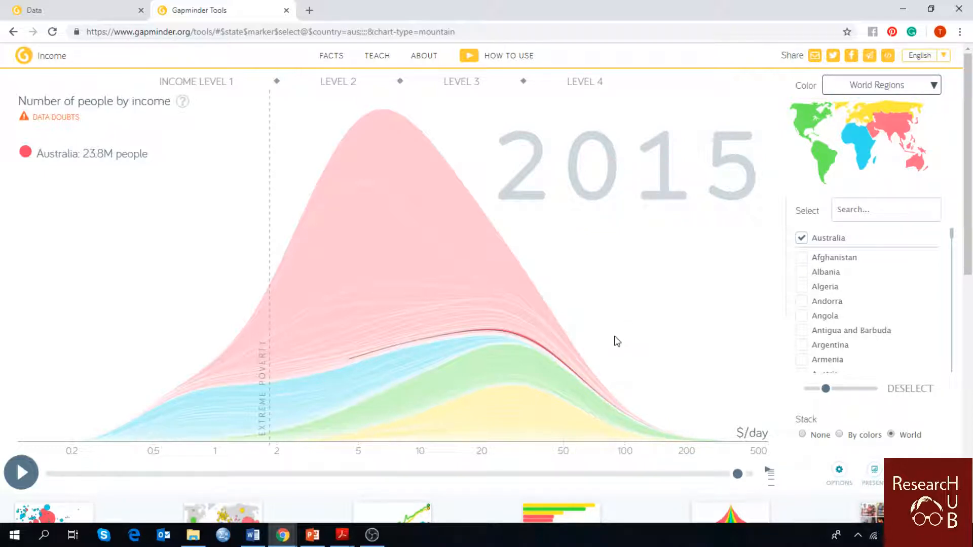
mouse_move(522, 341)
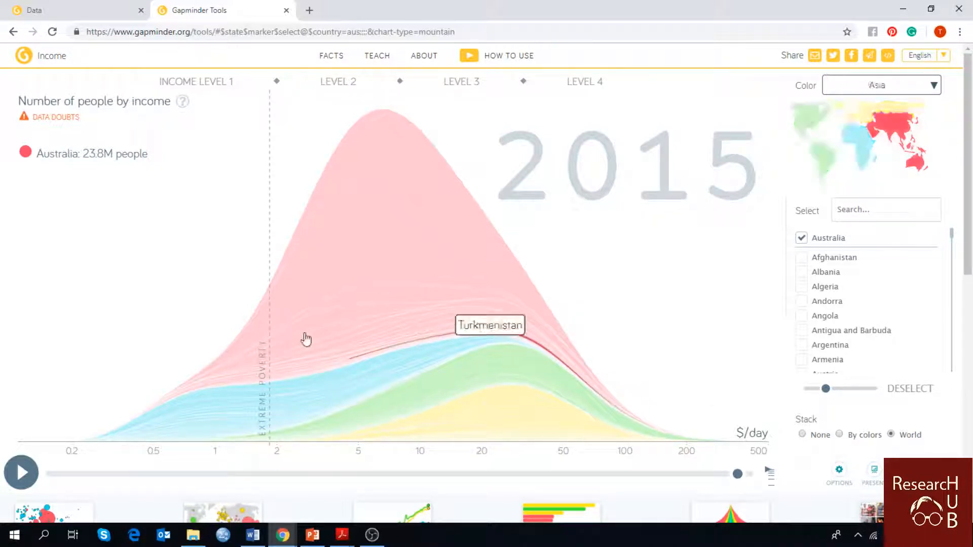
left_click(879, 85)
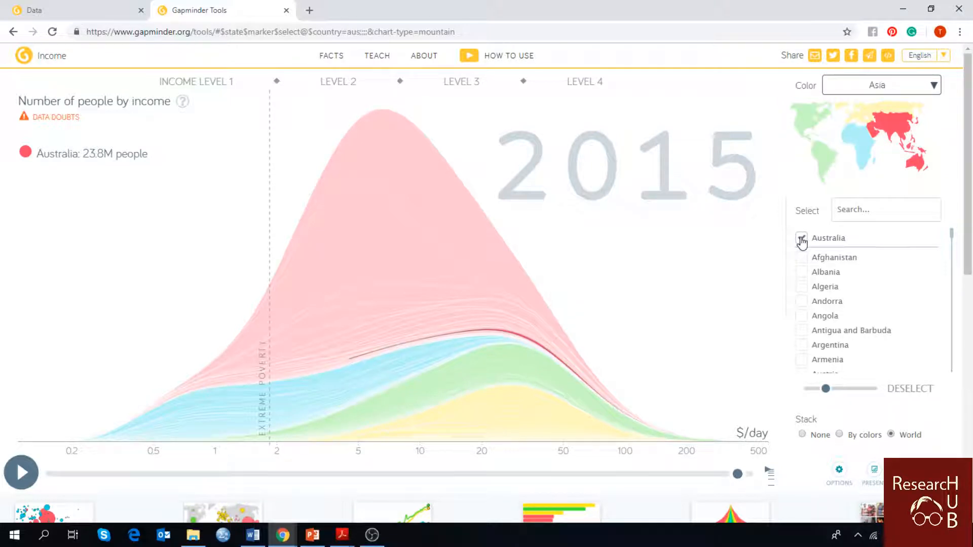
left_click(801, 239)
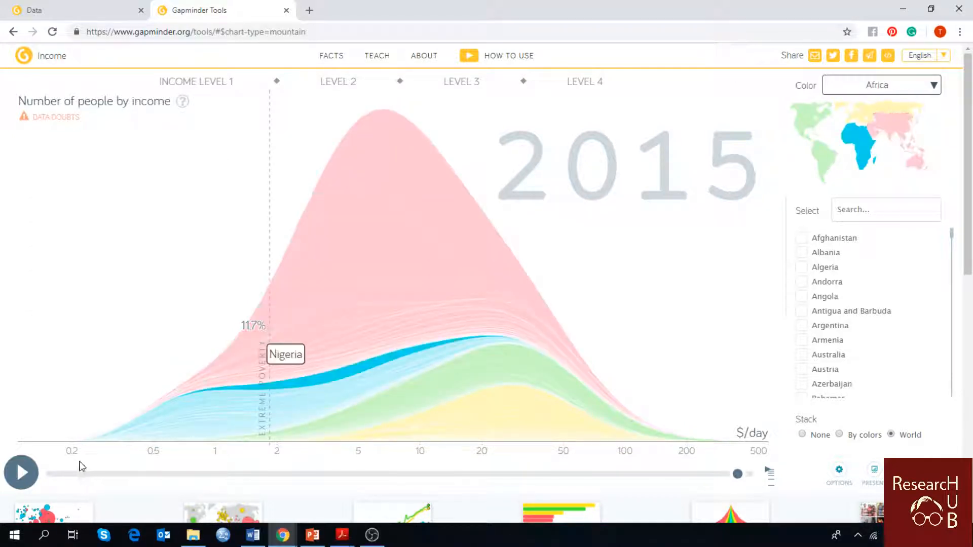
Play the income animation, nudge the timeline, and reset to the earliest year
left_click(880, 85)
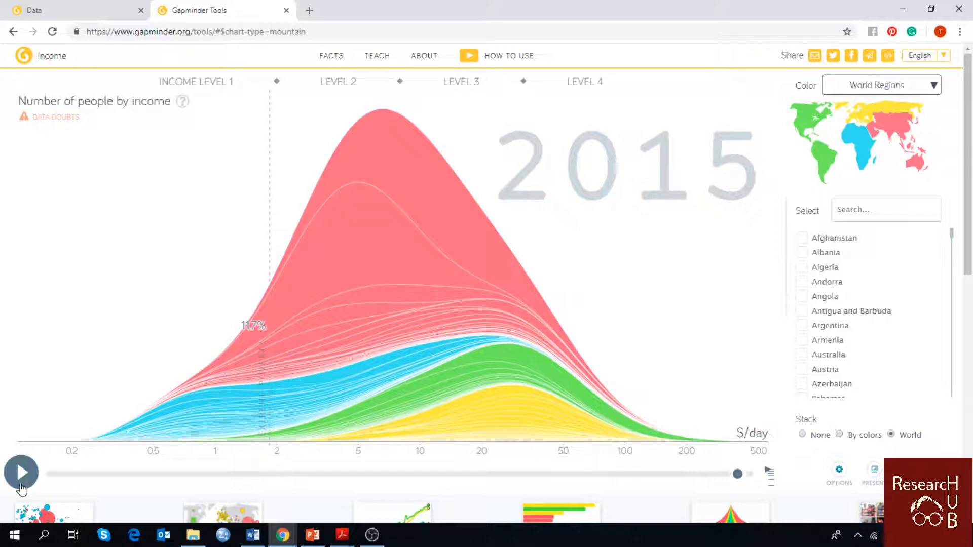
left_click_drag(738, 474, 750, 475)
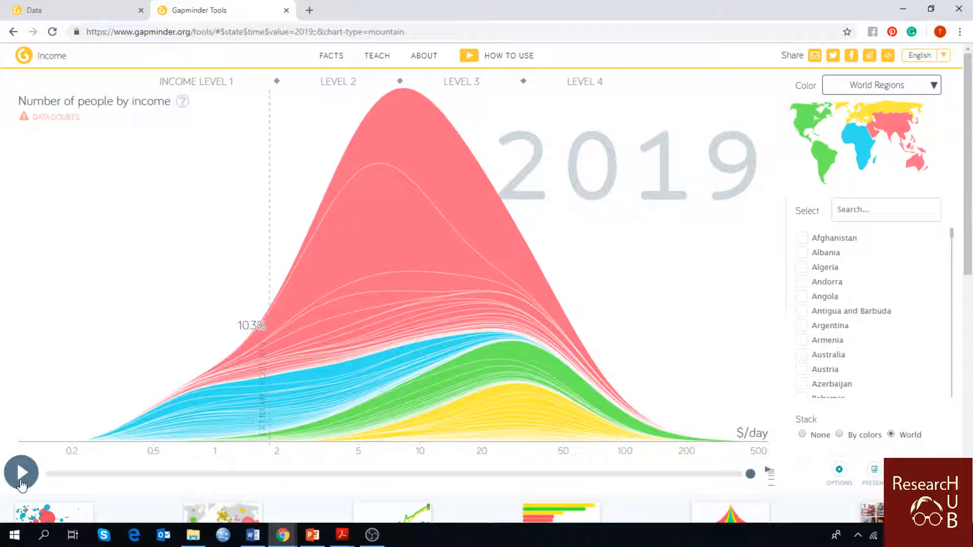
left_click(21, 473)
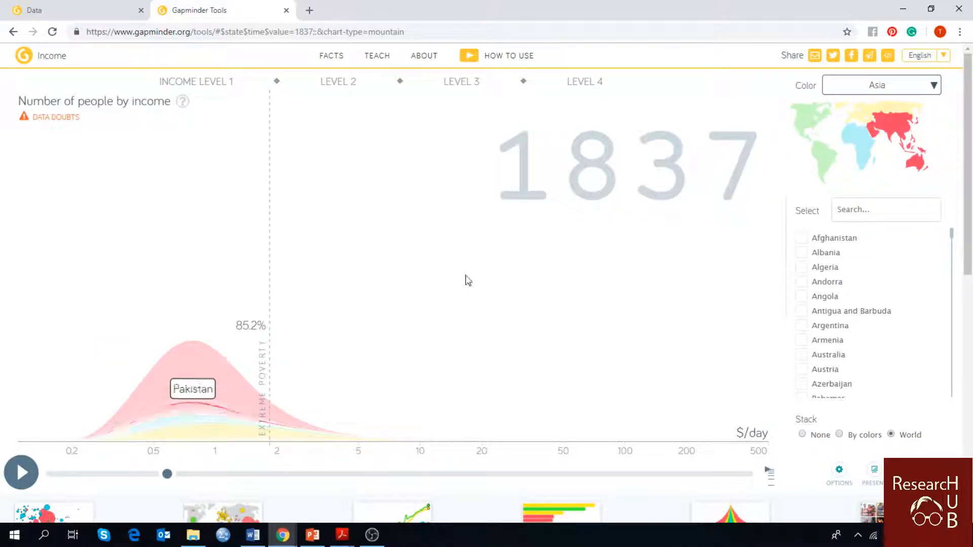
left_click(881, 85)
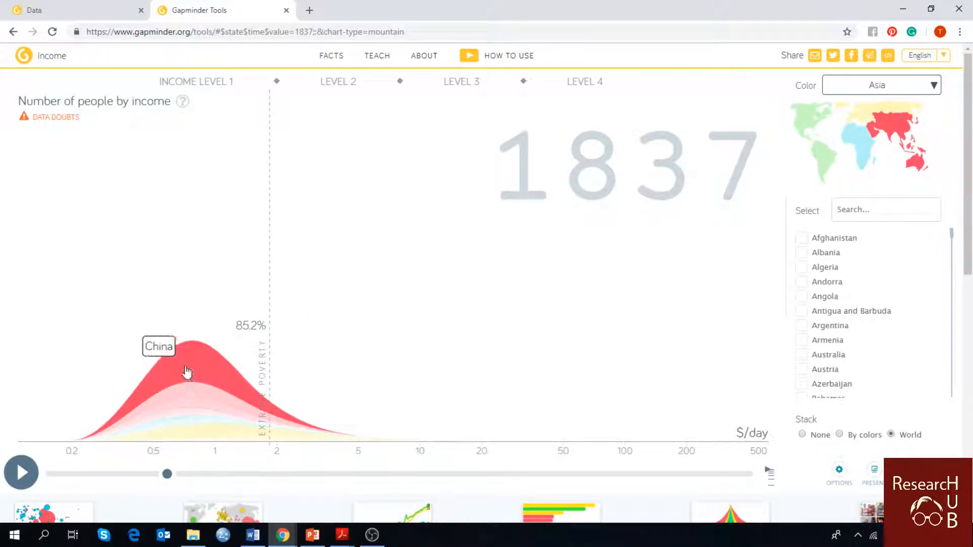
left_click(880, 85)
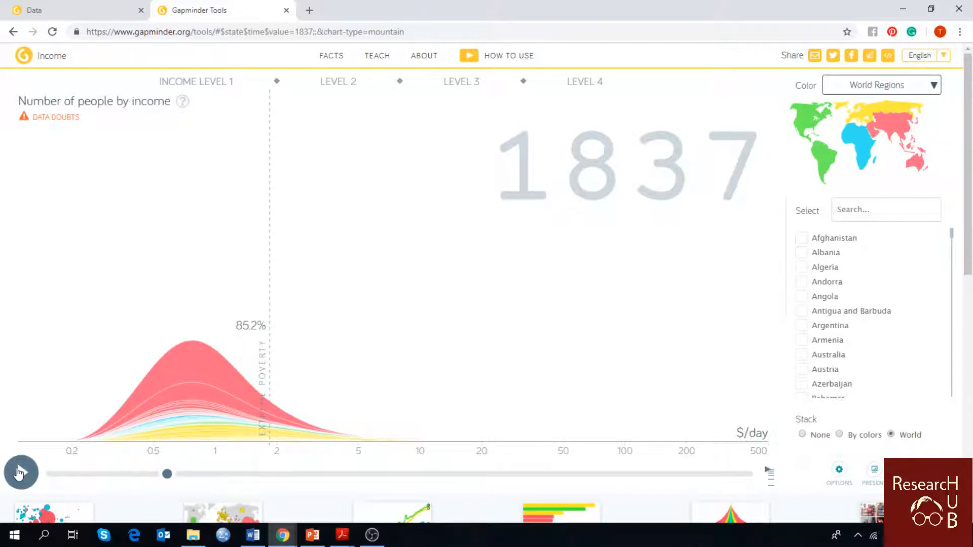
Play the income mountain forward from 1837 until it stops at 2019
left_click(21, 473)
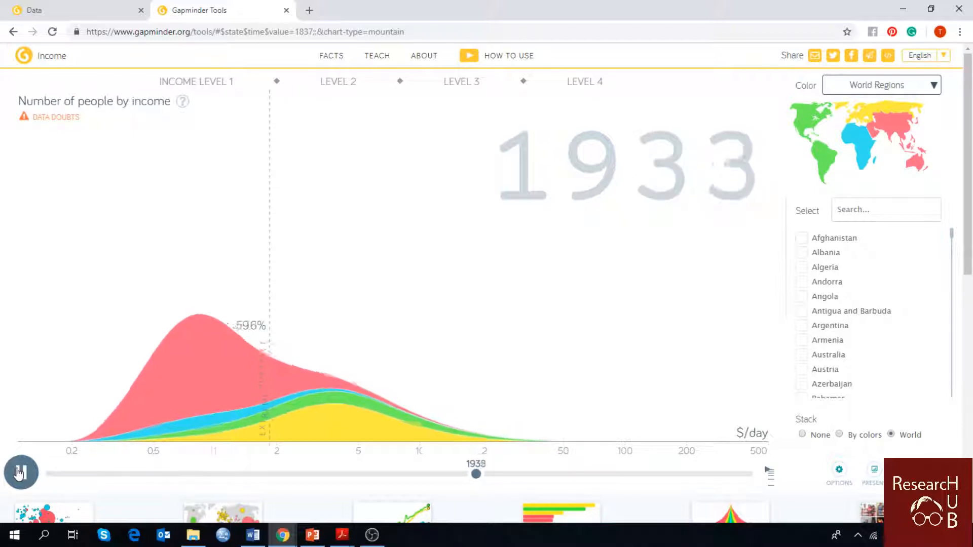
left_click(20, 473)
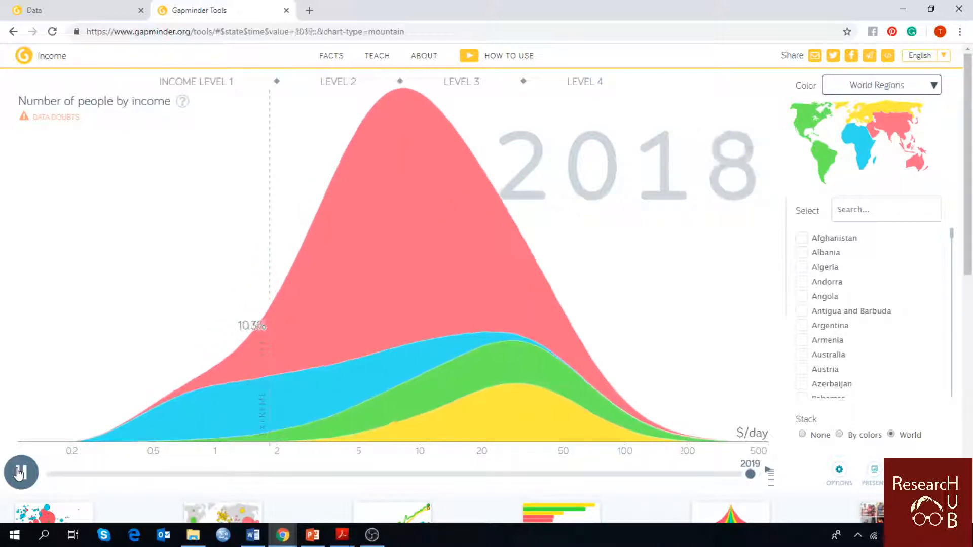
left_click(20, 473)
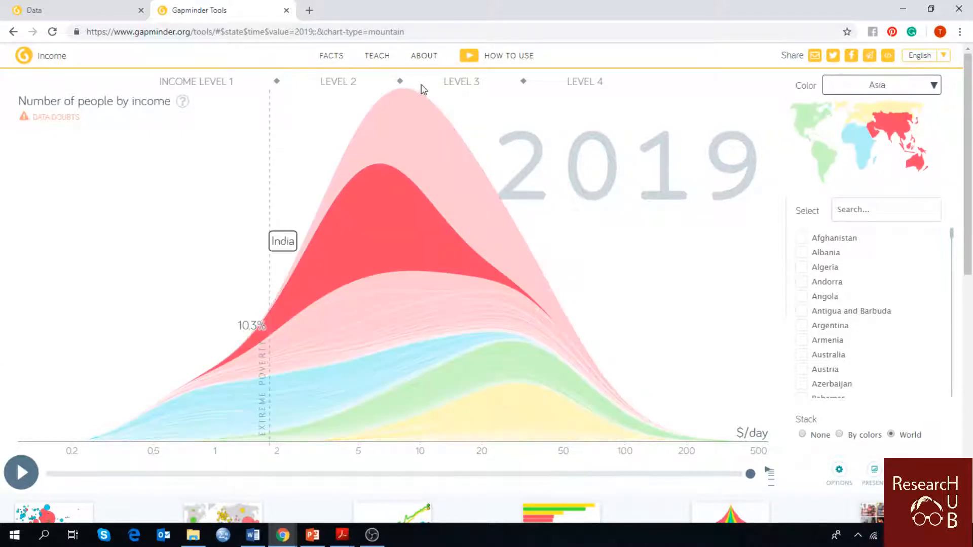
left_click(880, 85)
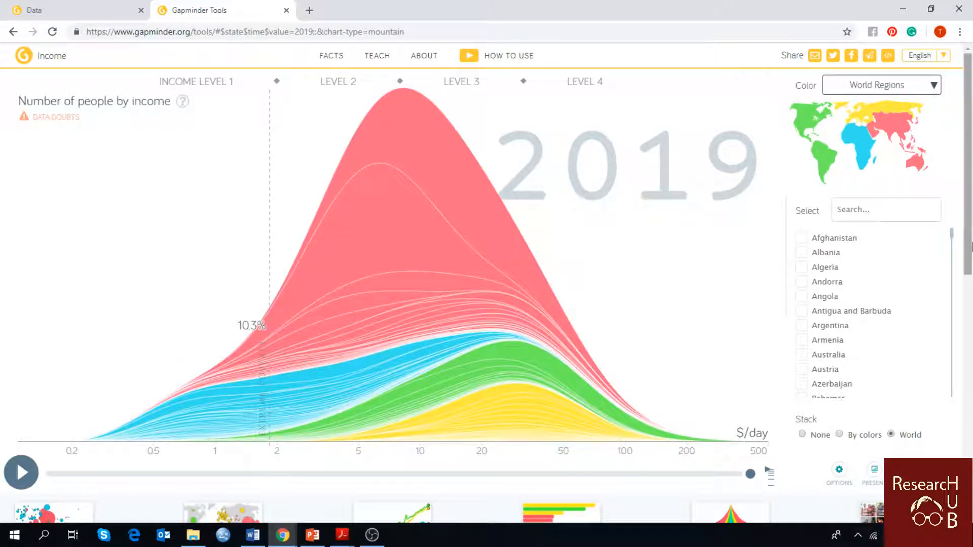
scroll("down", 3)
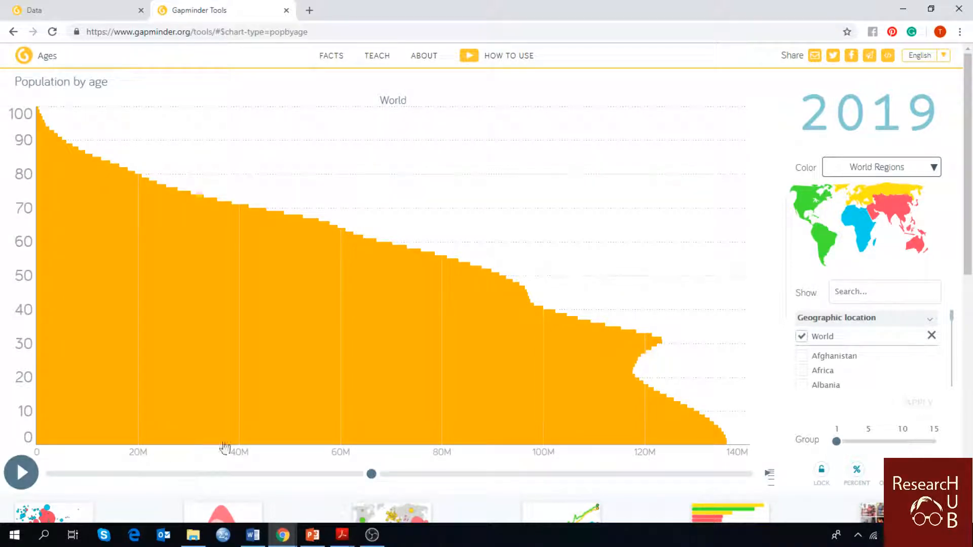
mouse_move(382, 463)
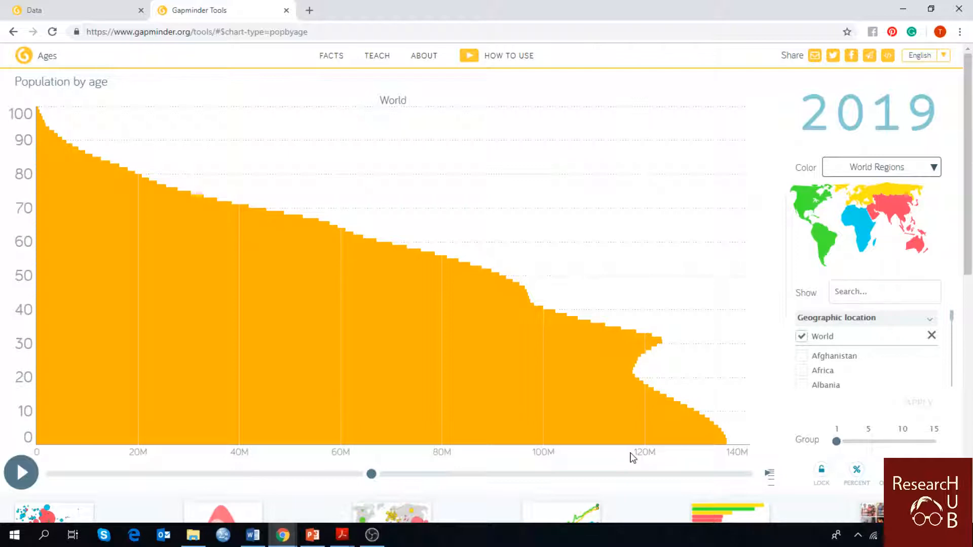
Move the World Ages chart's timeline back to 1950
left_click_drag(371, 475, 49, 475)
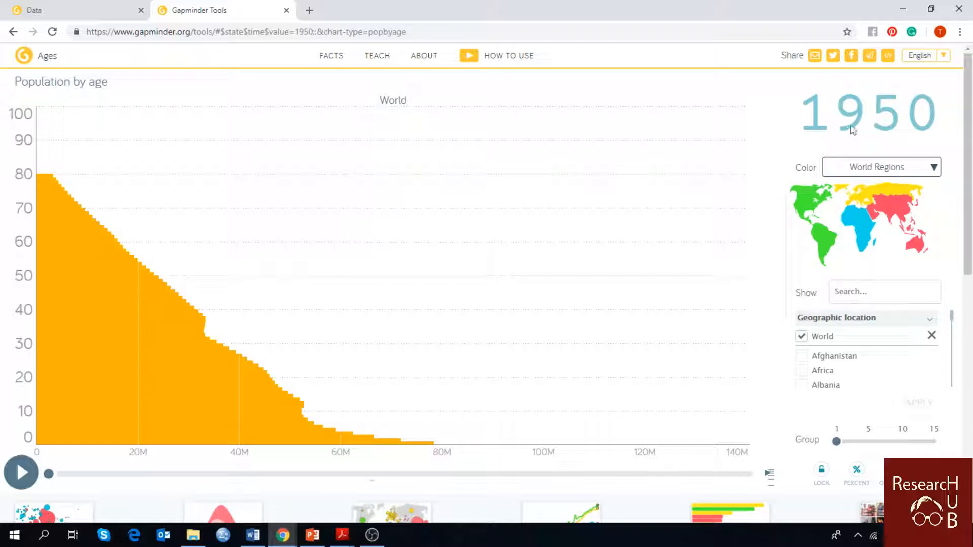
mouse_move(872, 124)
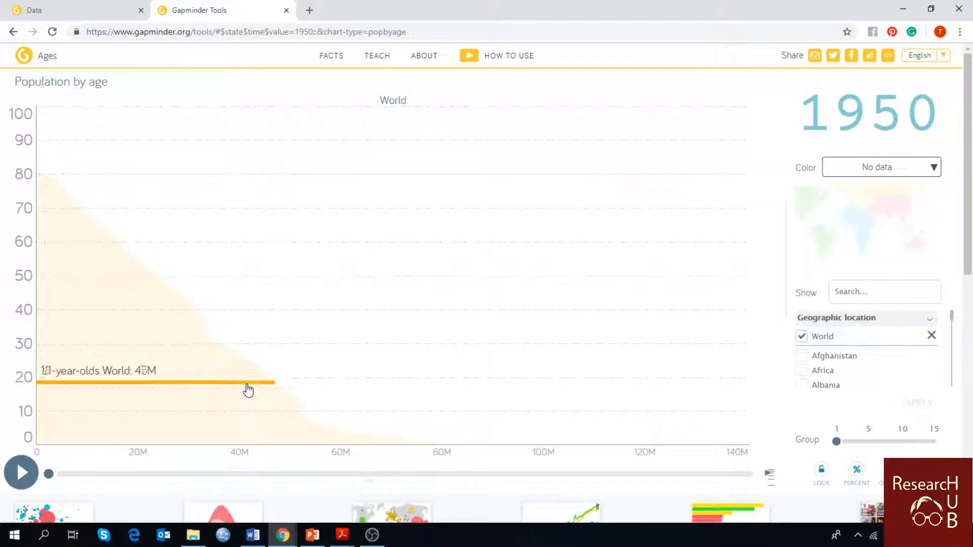
Hover the 1950 age bars to read counts like 26-year-olds at 35.5M and 78-year-olds
left_click(881, 167)
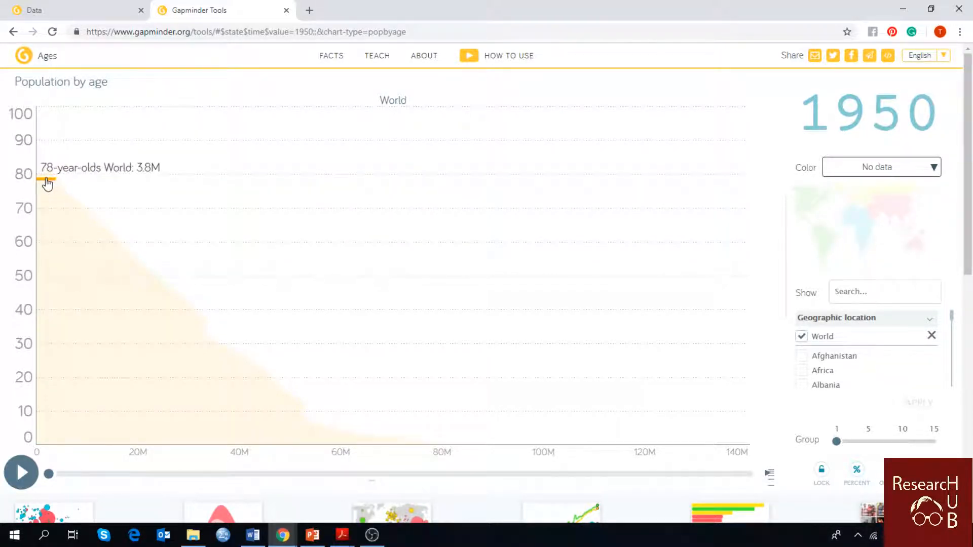
left_click(880, 166)
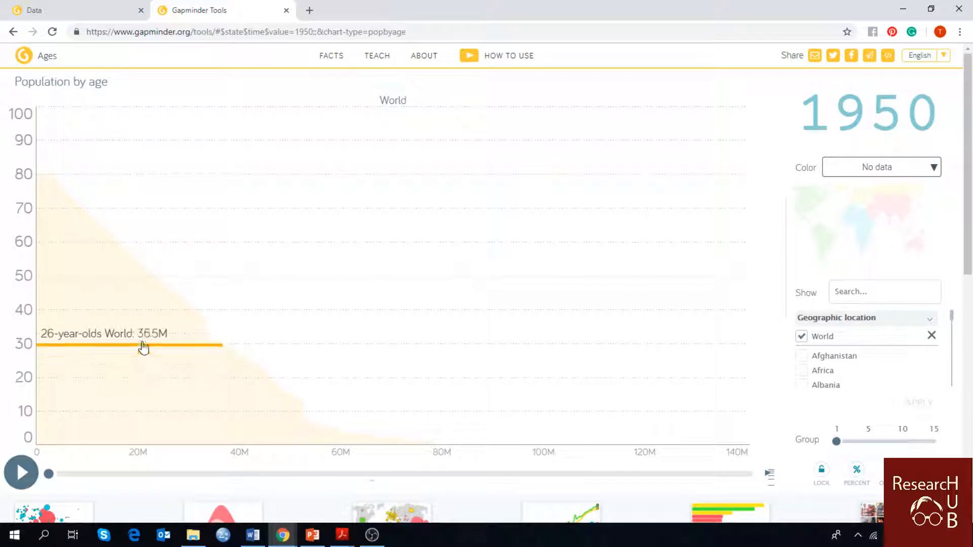
mouse_move(124, 312)
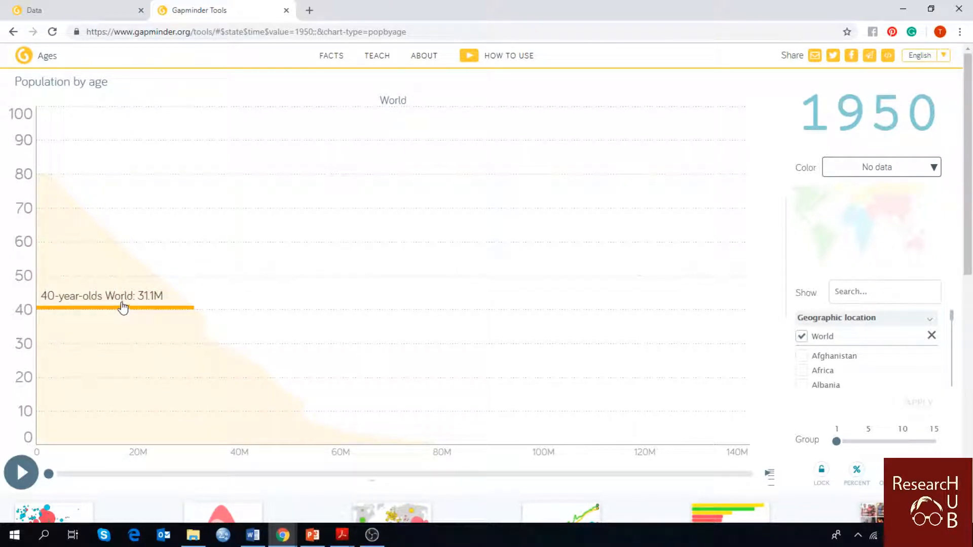
mouse_move(134, 359)
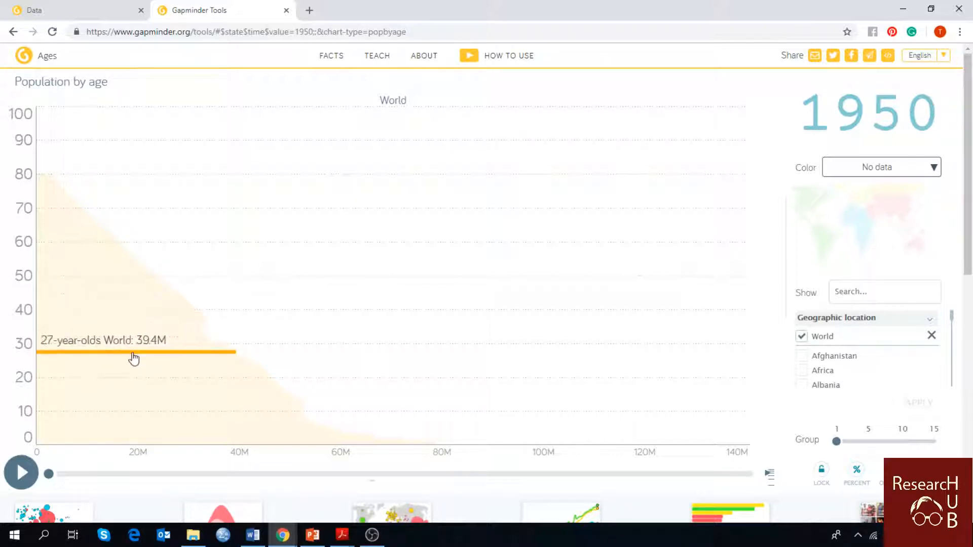
mouse_move(135, 351)
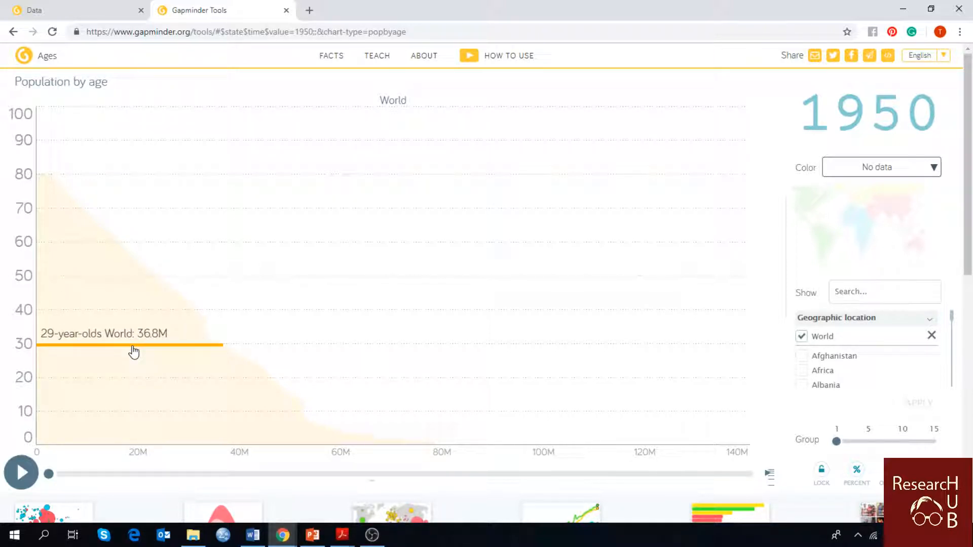
mouse_move(143, 406)
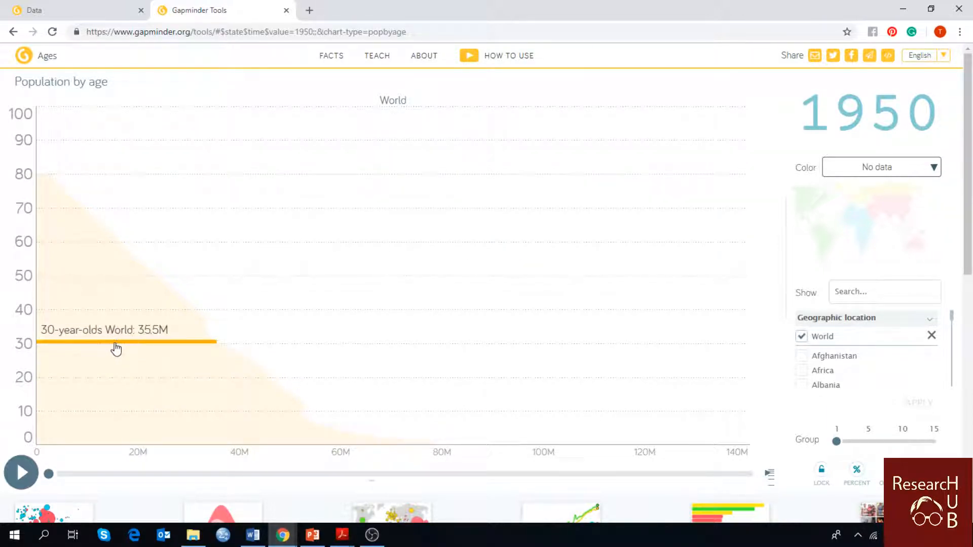
mouse_move(135, 415)
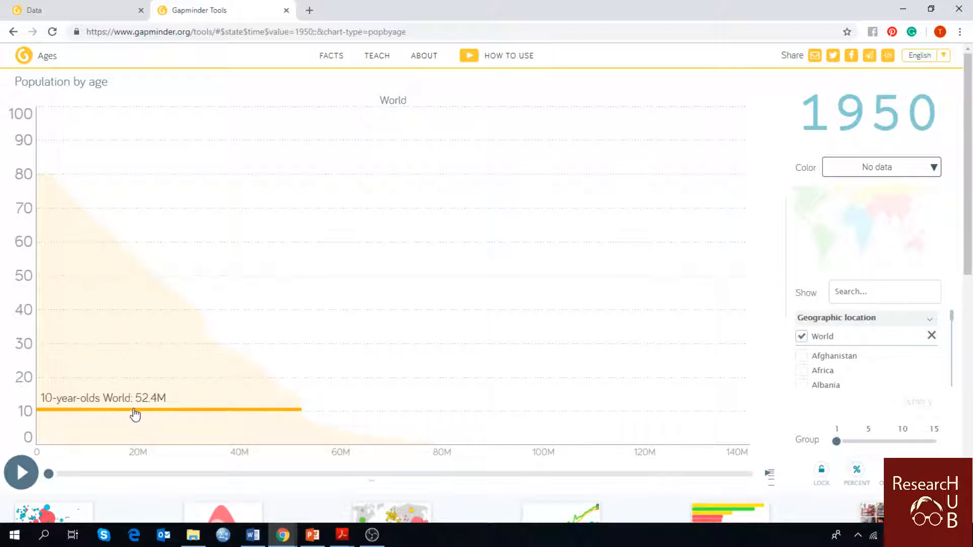
mouse_move(118, 352)
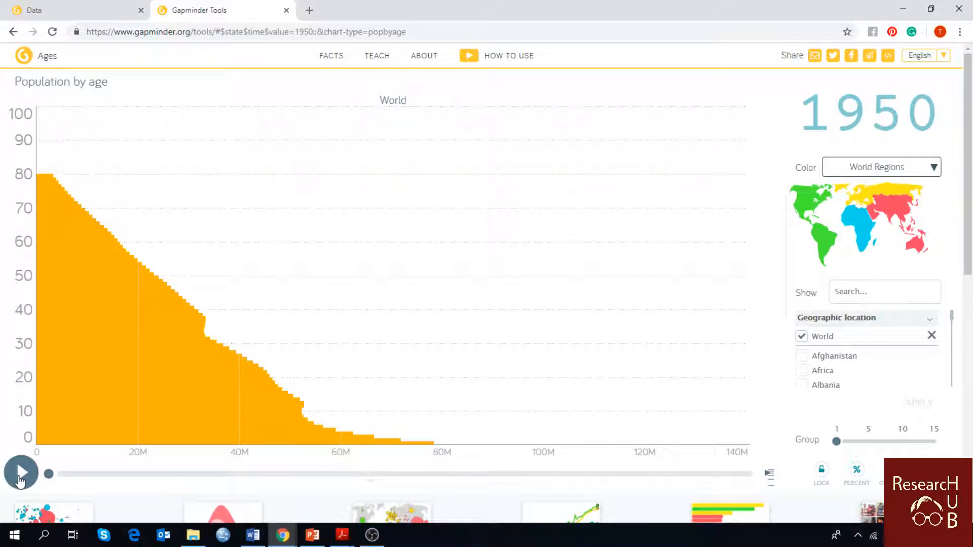
Animate from 1950 to about 1978 and read young-age counts, e.g. 0-year-olds at 110M
left_click(20, 473)
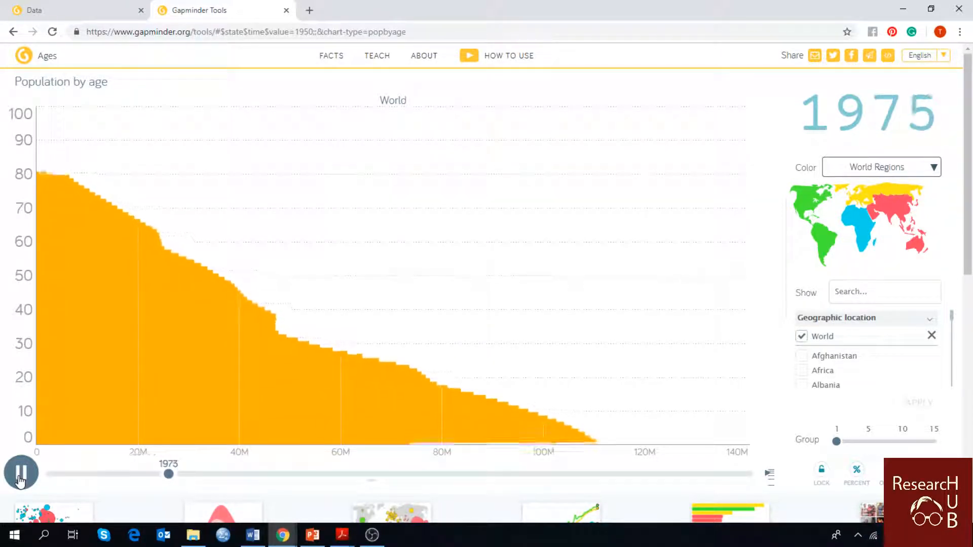
left_click(21, 473)
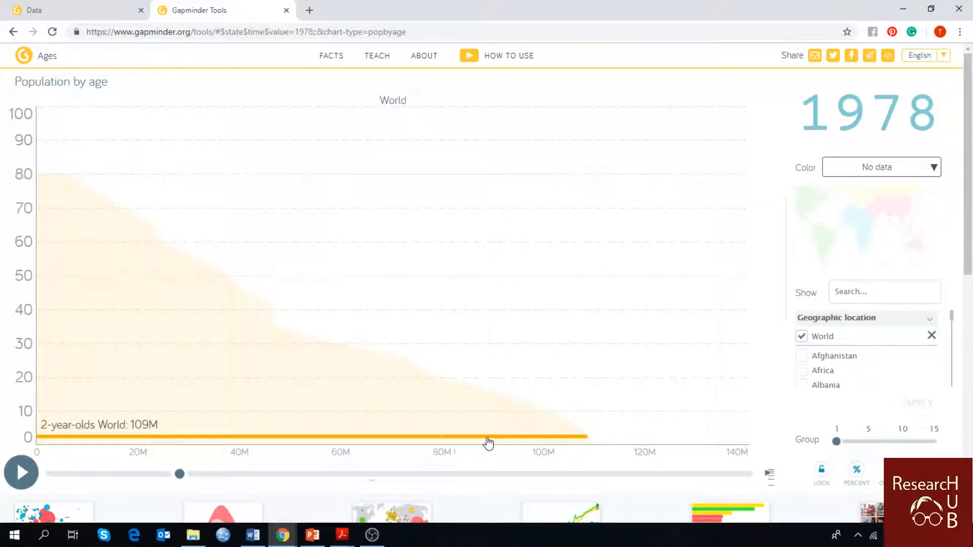
mouse_move(540, 441)
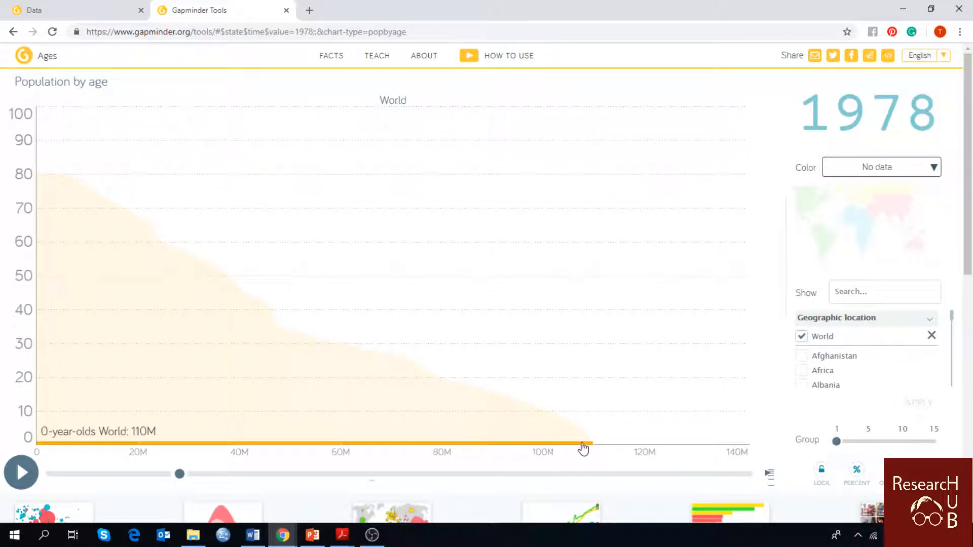
left_click(881, 167)
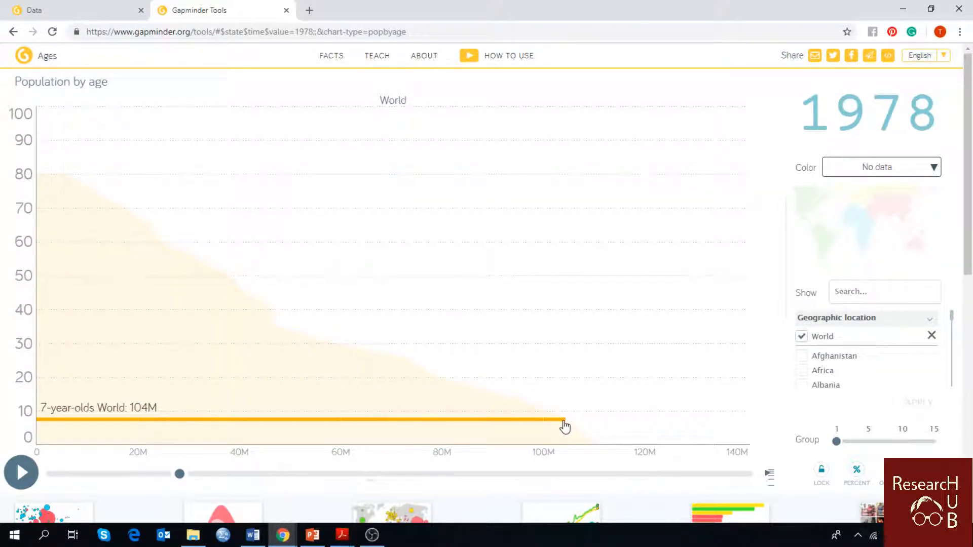
left_click(880, 167)
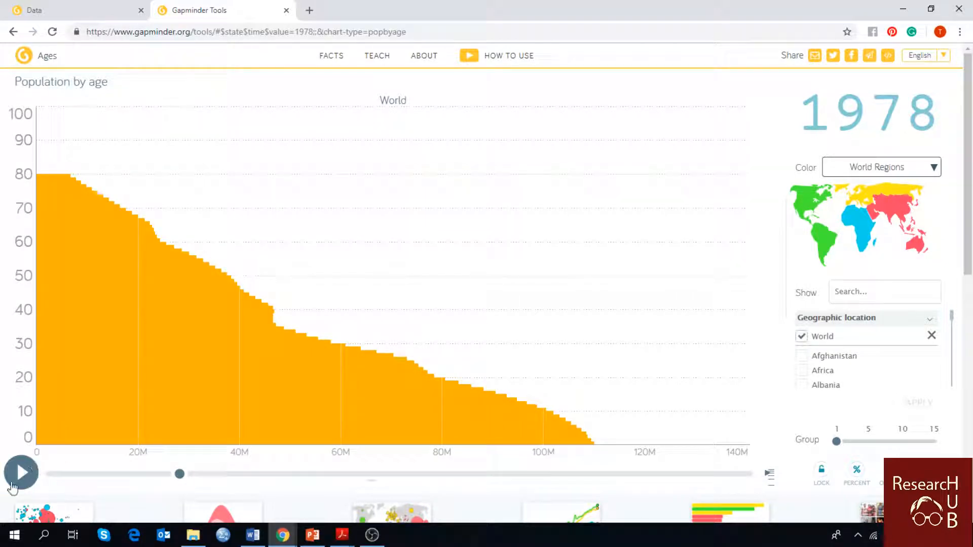
Resume playback to 2019 and hover age bars, e.g. 2-year-olds at 136M
left_click(20, 473)
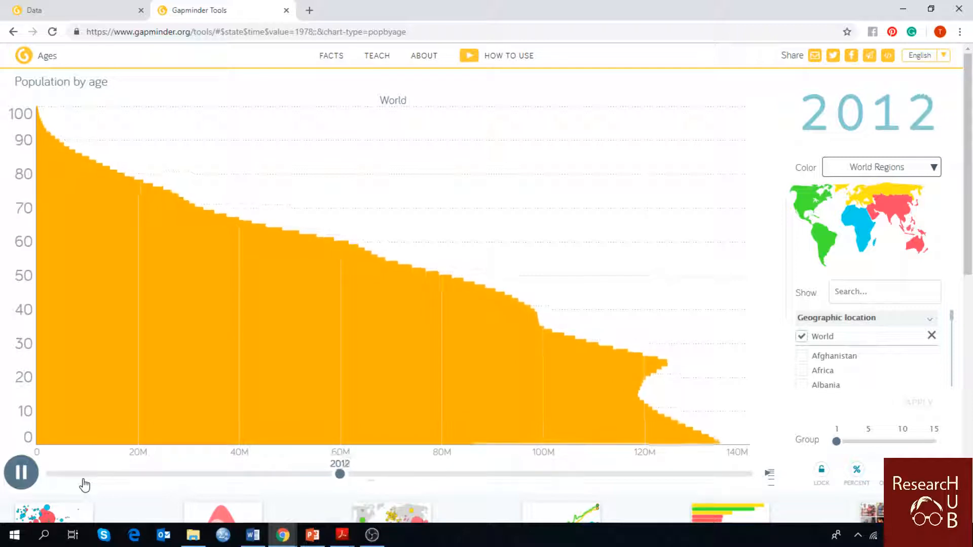
left_click(20, 473)
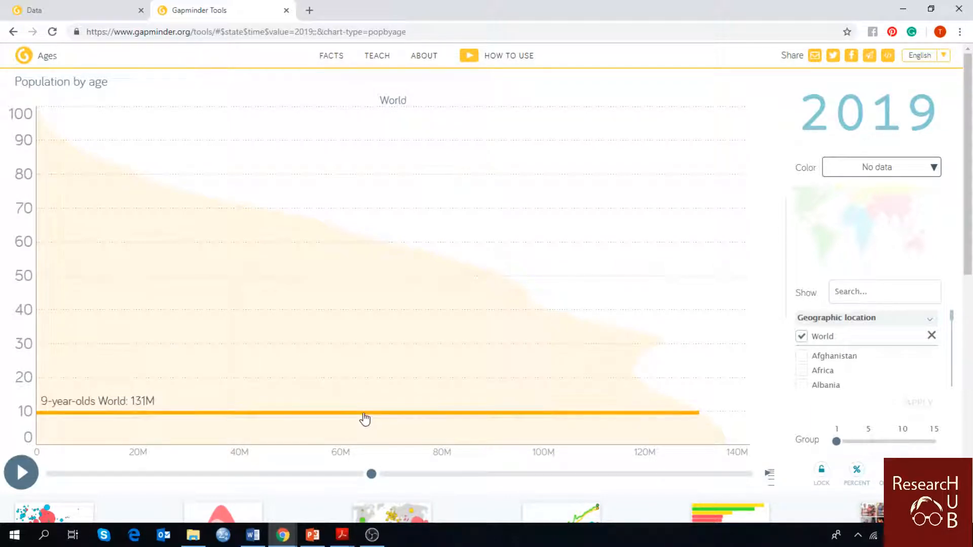
mouse_move(337, 324)
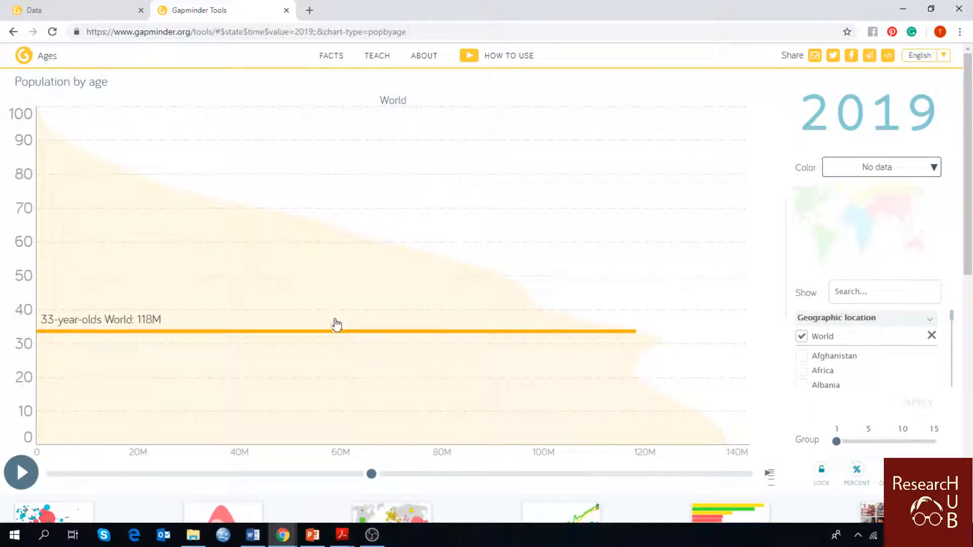
mouse_move(274, 254)
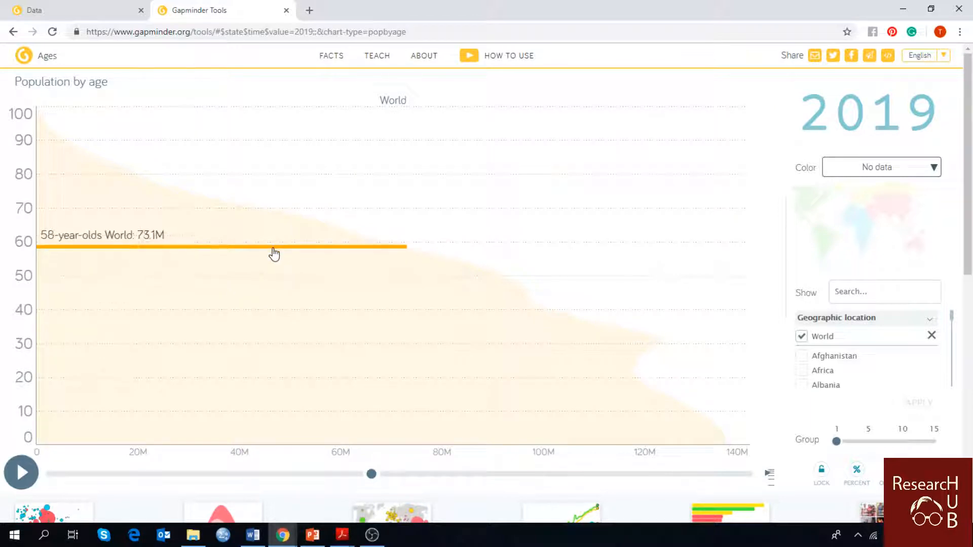
mouse_move(301, 278)
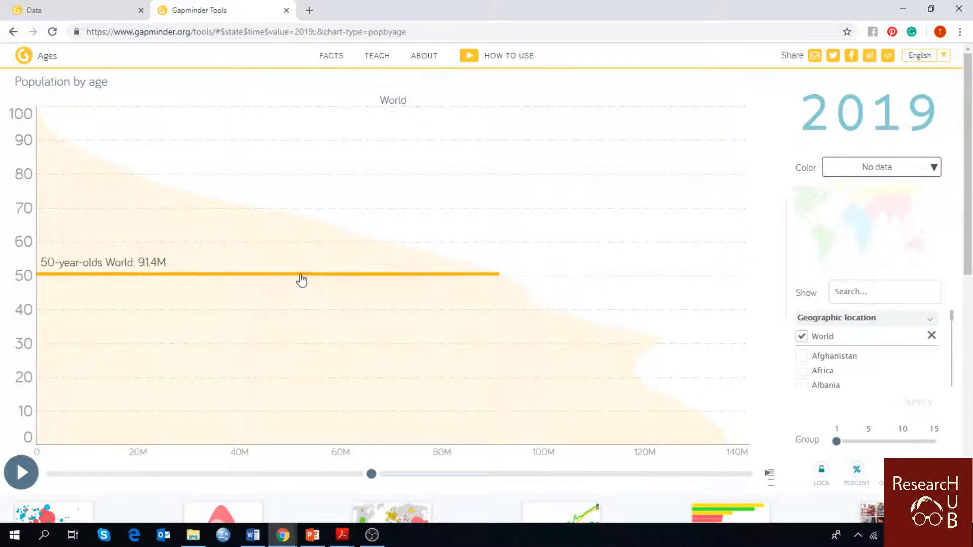
mouse_move(316, 300)
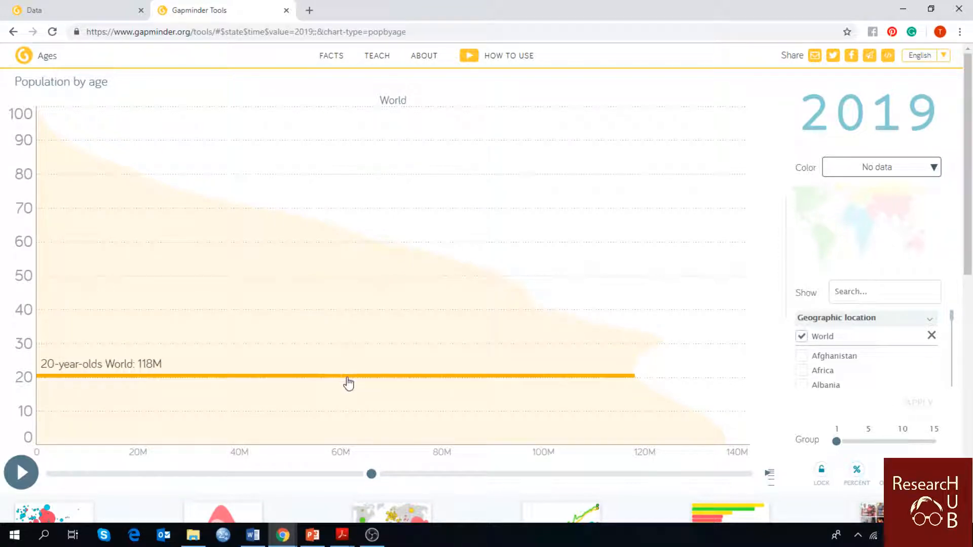
mouse_move(357, 407)
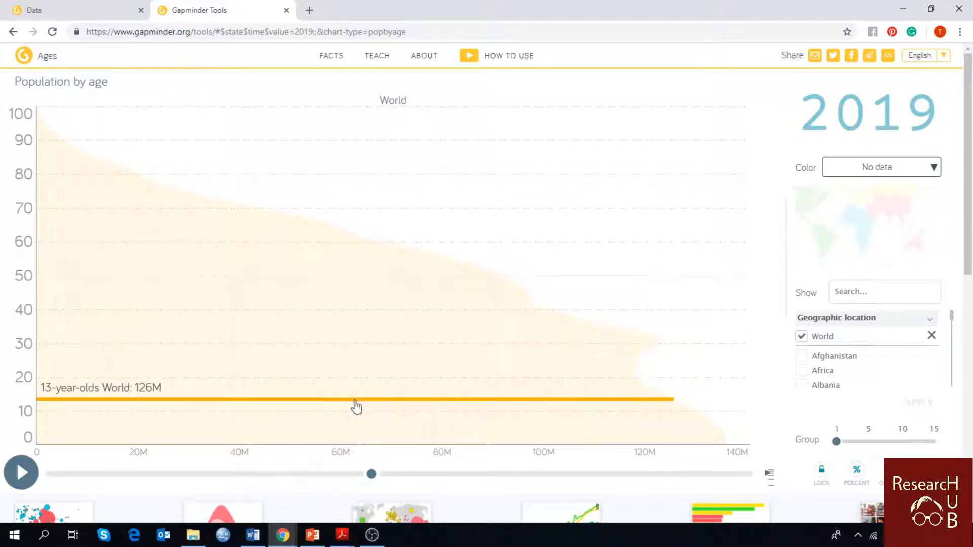
mouse_move(357, 429)
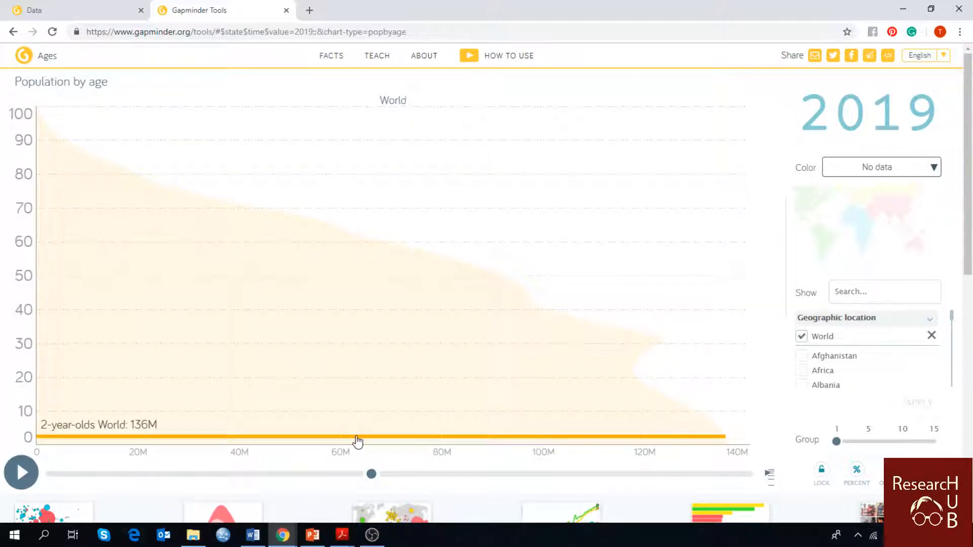
mouse_move(718, 442)
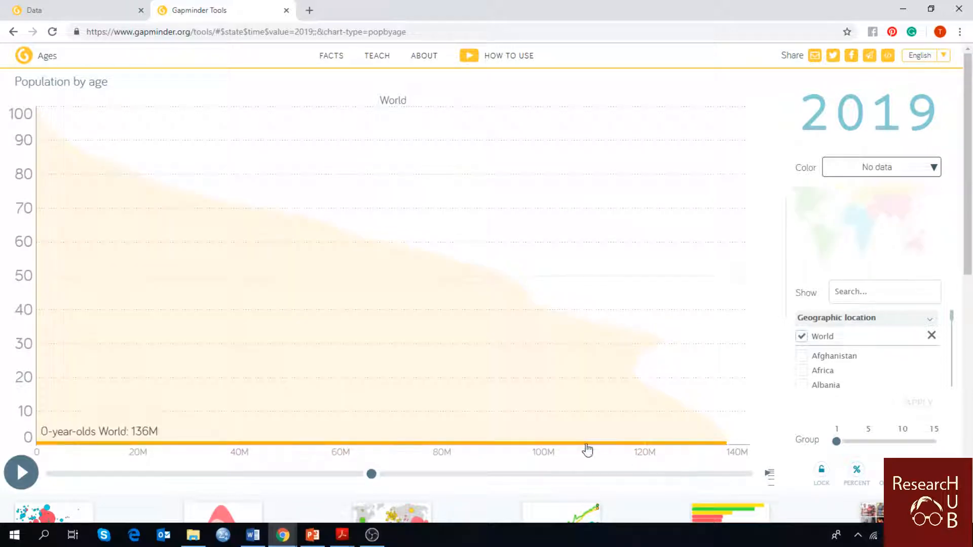
left_click(880, 167)
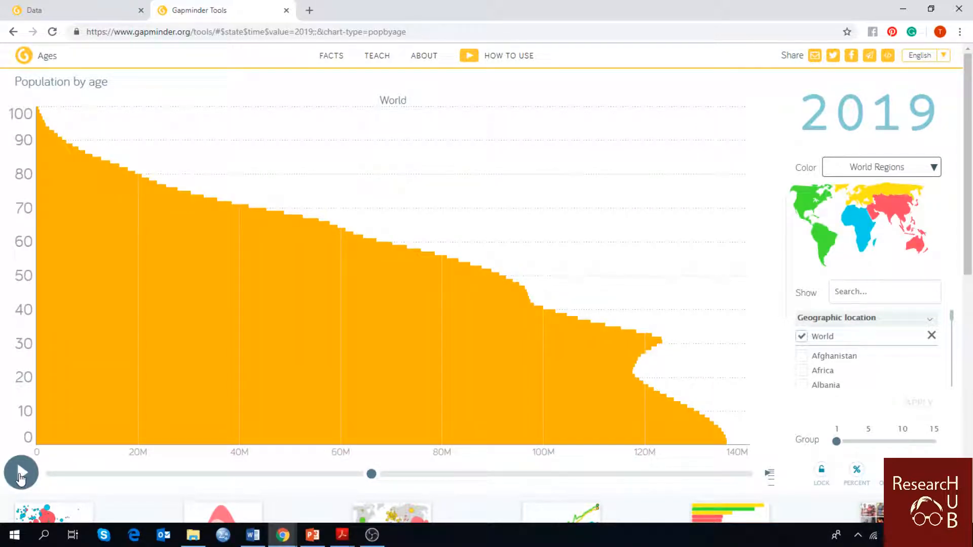
Play the World age chart on past 2019 to its final year, 2100
left_click(20, 473)
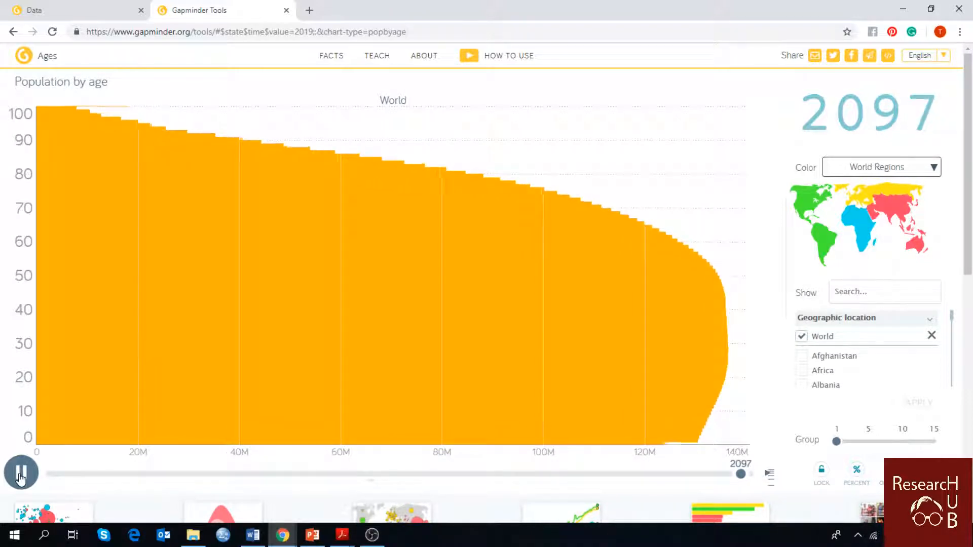
left_click(21, 473)
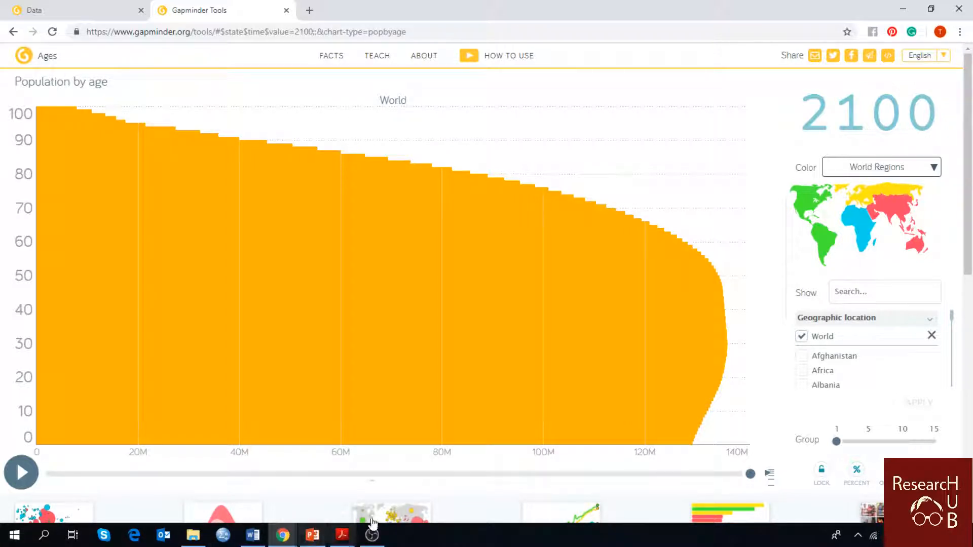
mouse_move(676, 472)
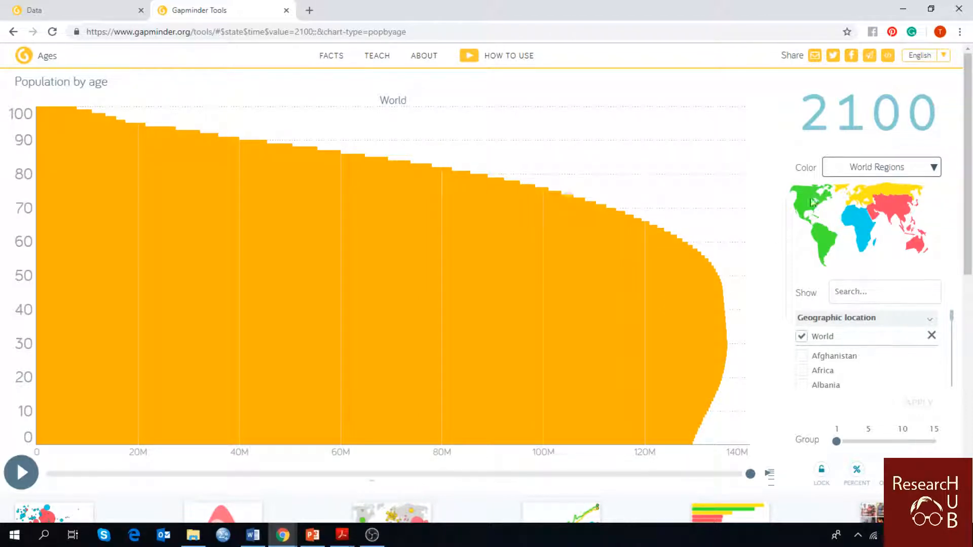
mouse_move(862, 124)
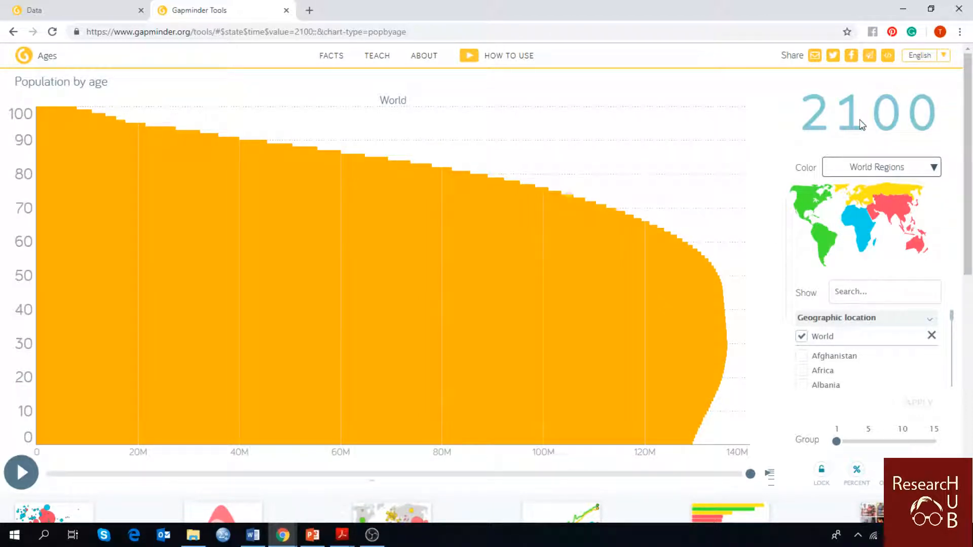
mouse_move(645, 169)
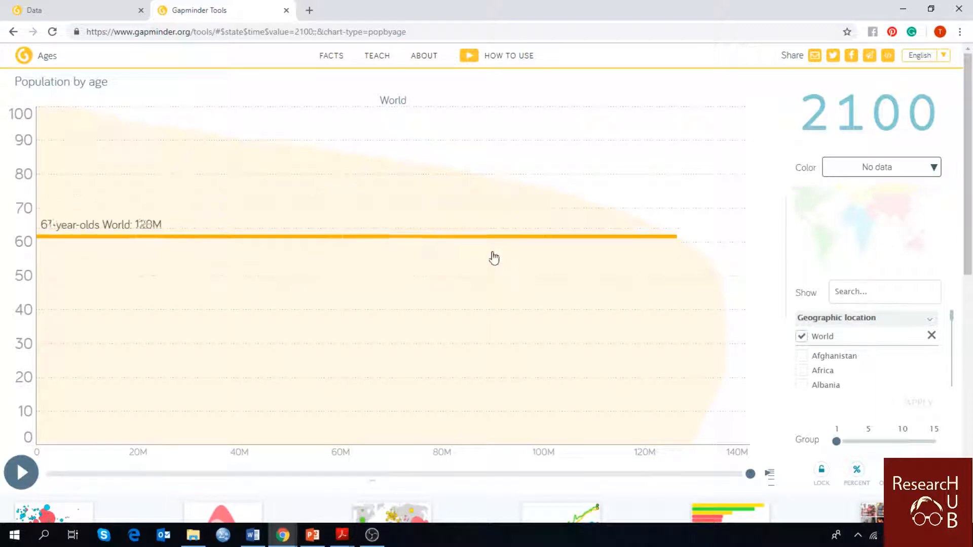
mouse_move(522, 343)
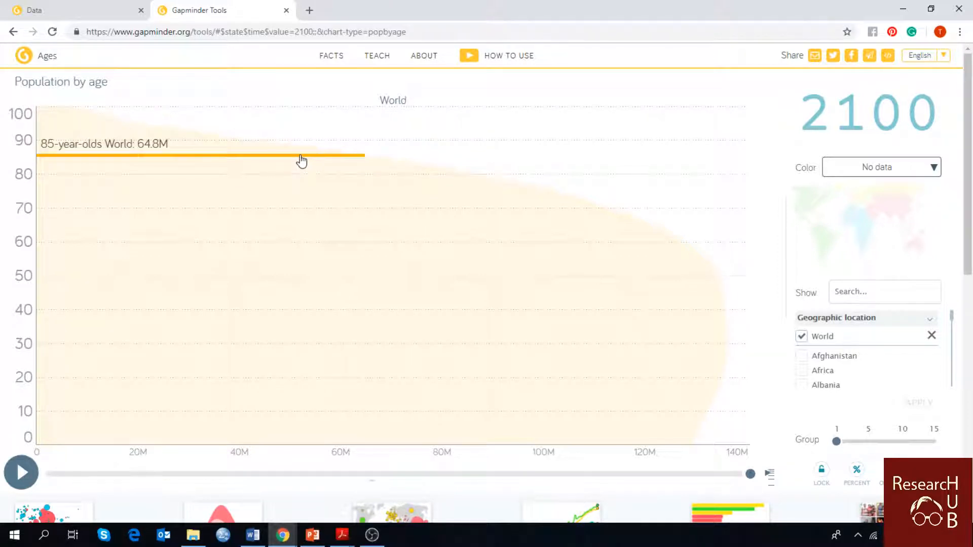
mouse_move(548, 312)
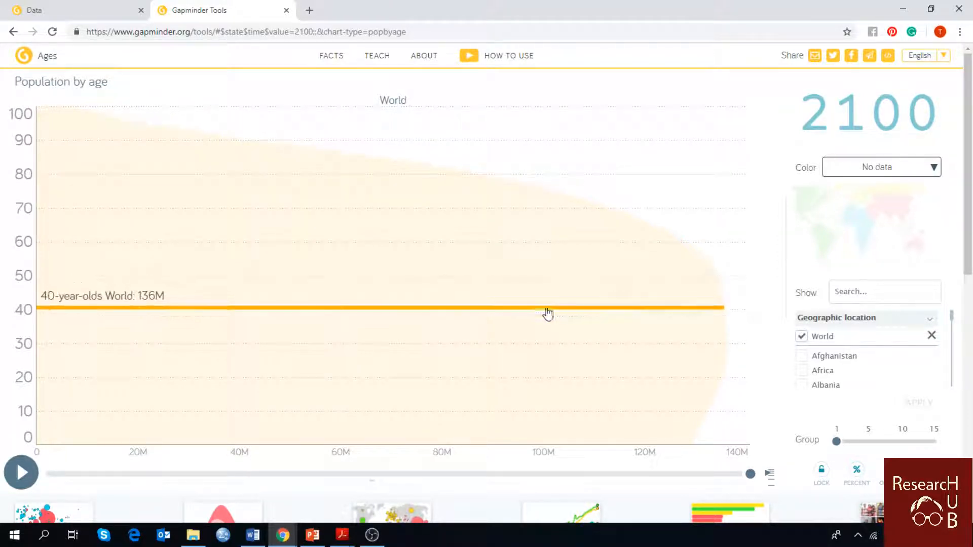
mouse_move(564, 428)
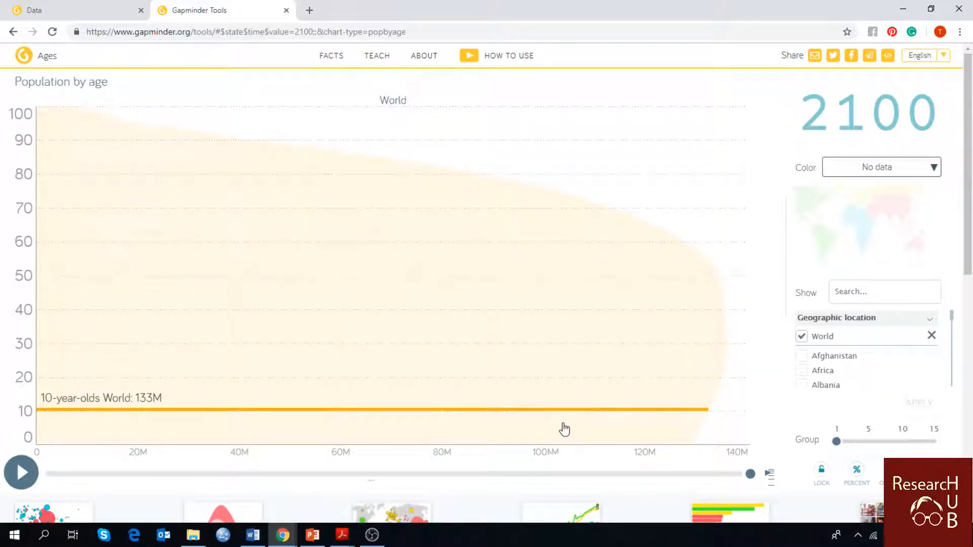
mouse_move(695, 373)
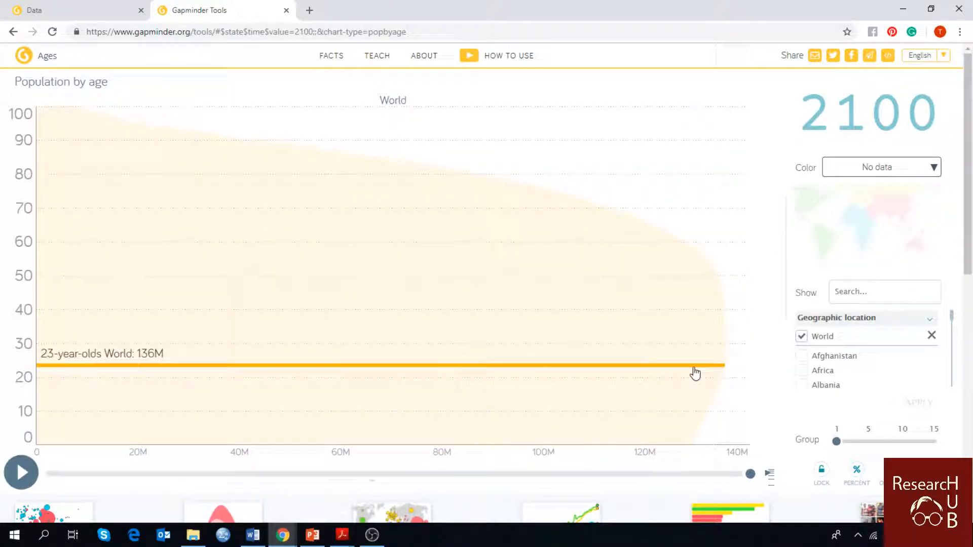
mouse_move(691, 296)
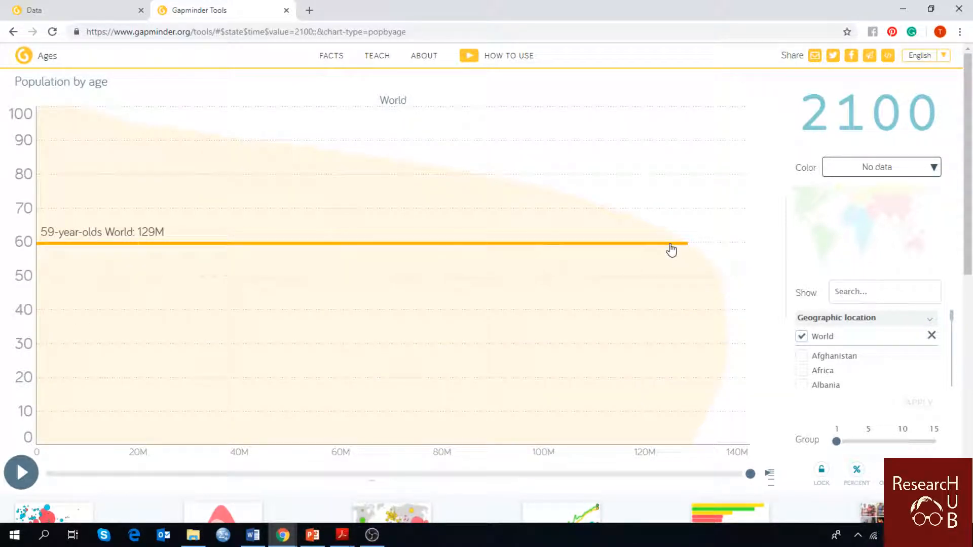
mouse_move(704, 345)
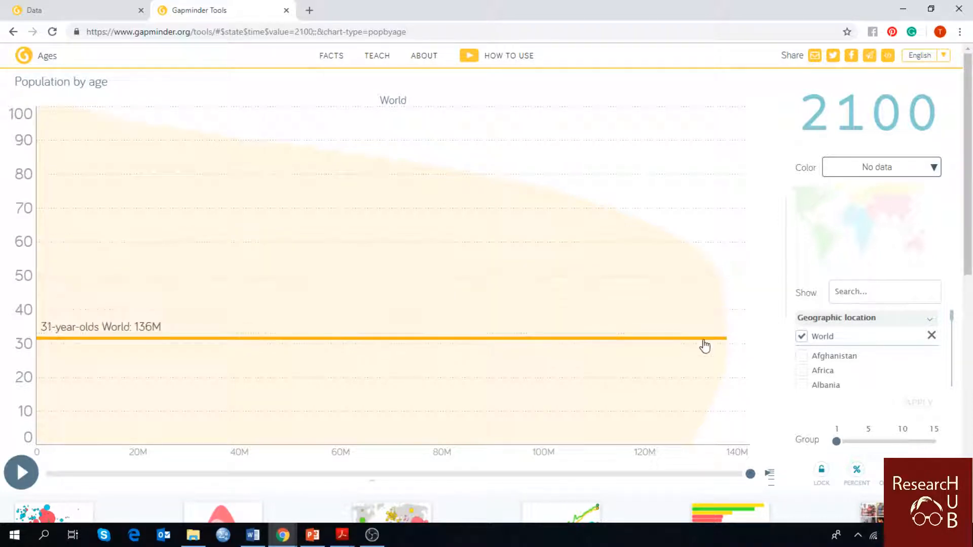